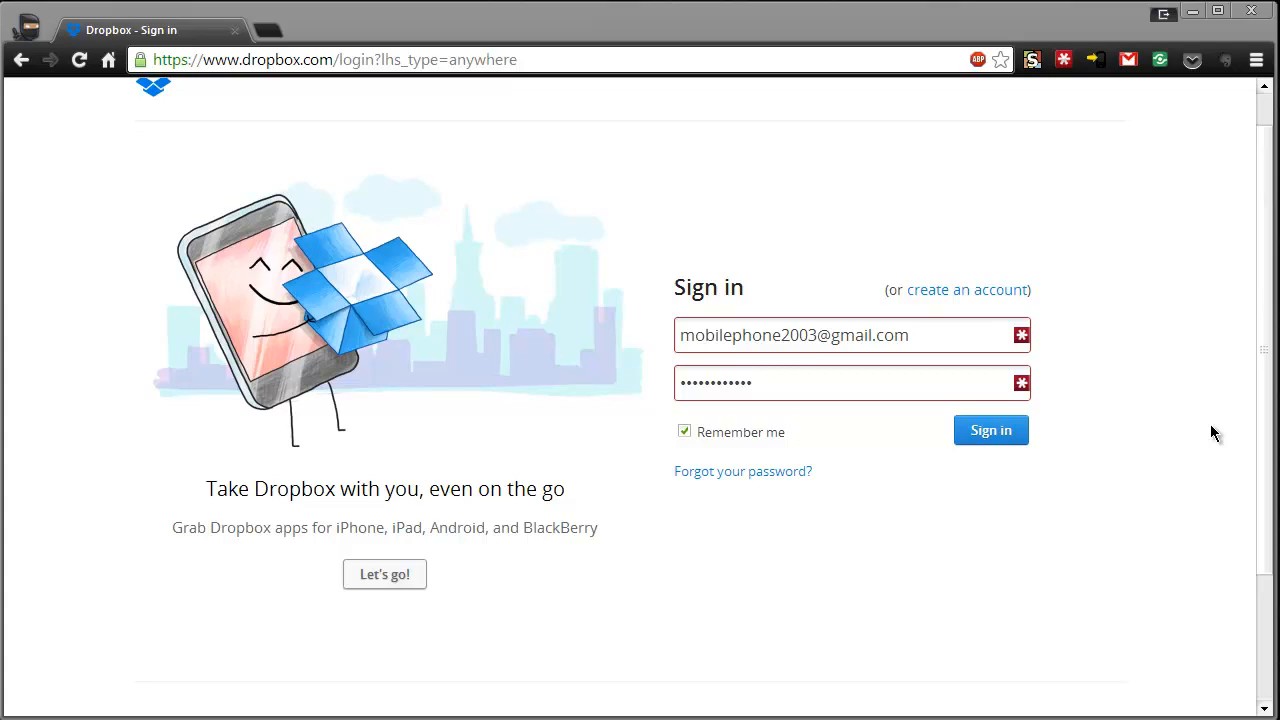
Step: Sign in to Dropbox with saved credentials to reach the Get Started page
{"action": "left_click", "coordinate": [990, 430]}
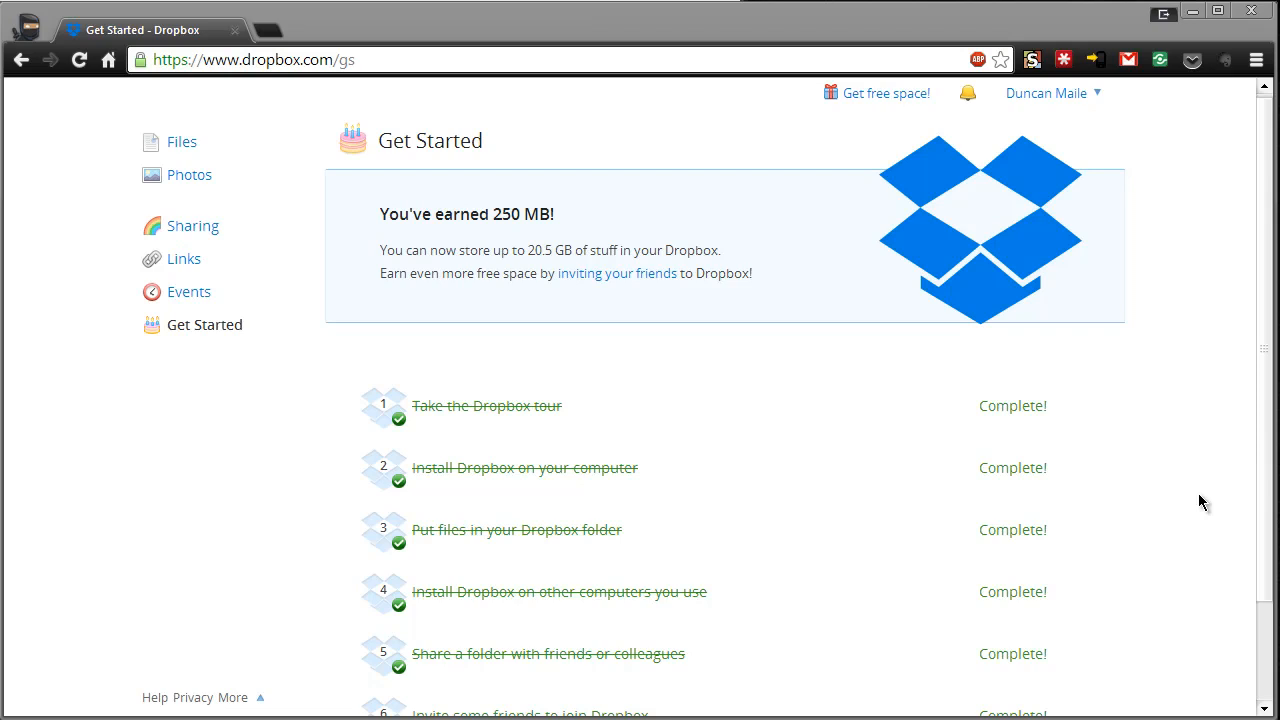
{"action": "mouse_move", "coordinate": [530, 250]}
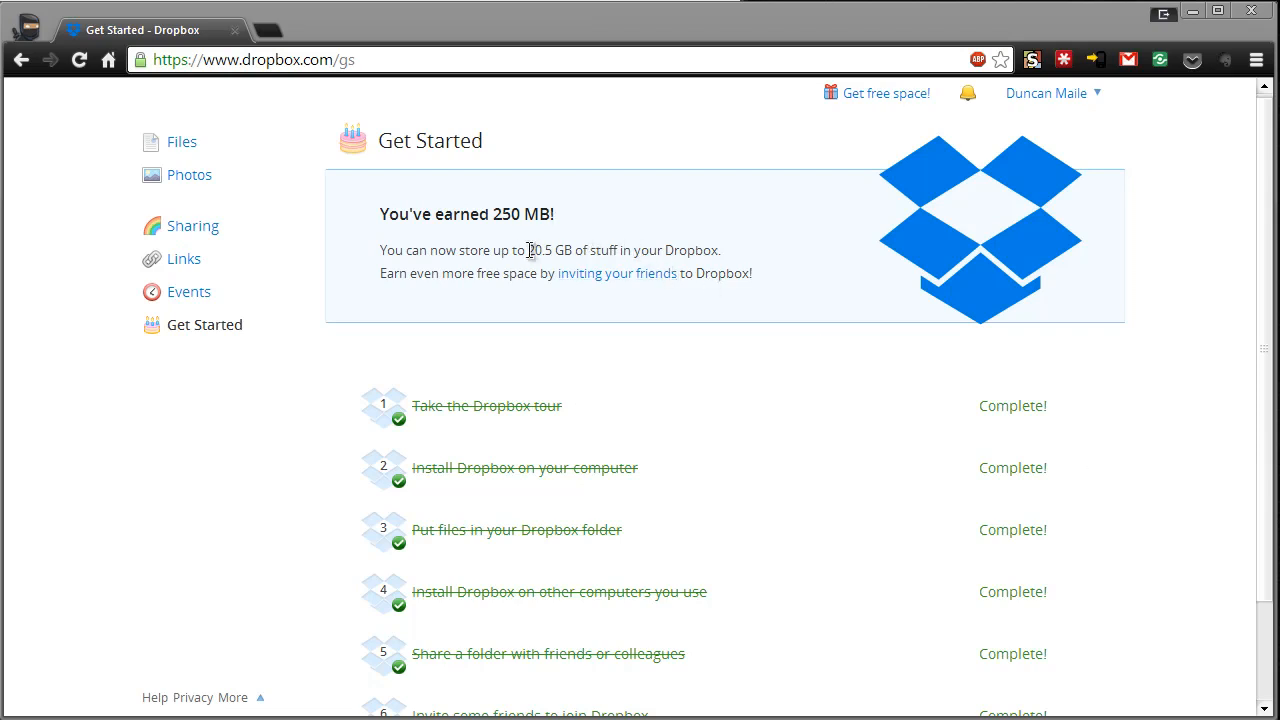
{"action": "mouse_move", "coordinate": [659, 185]}
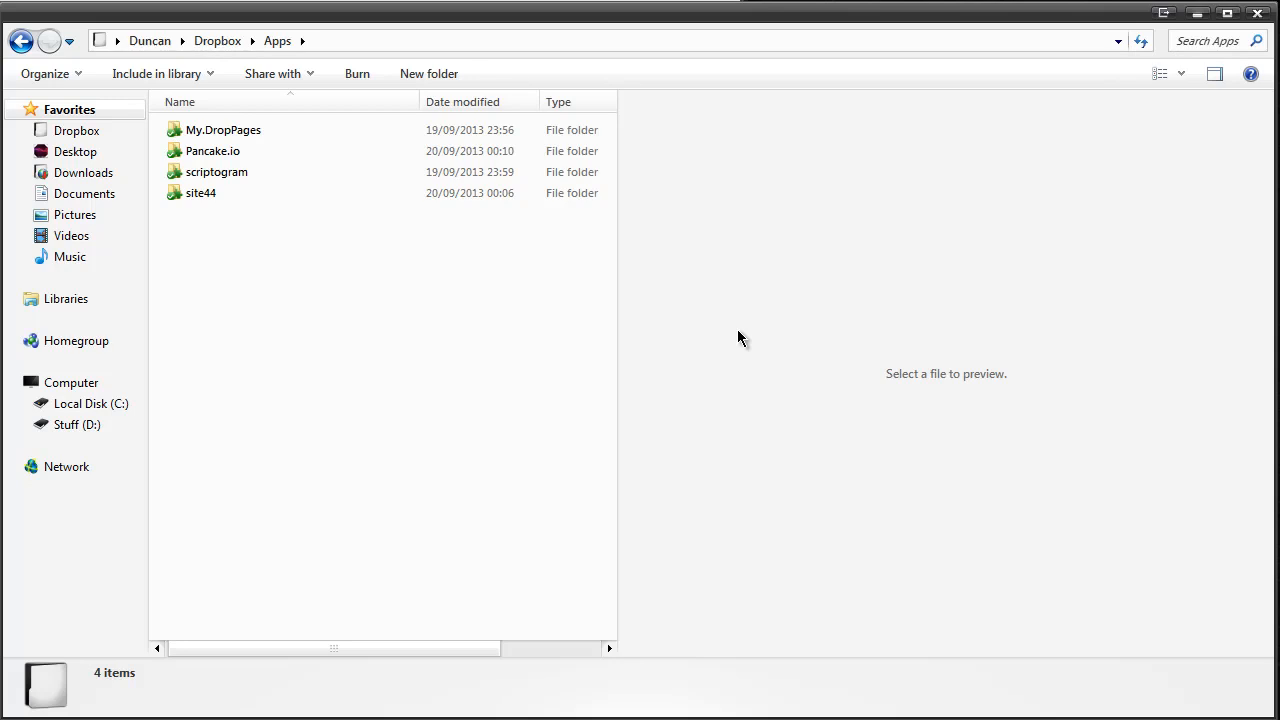
Step: Browse My.DropPages > droppages.com > Content and preview Sample Syntax.txt
{"action": "left_click", "coordinate": [223, 130]}
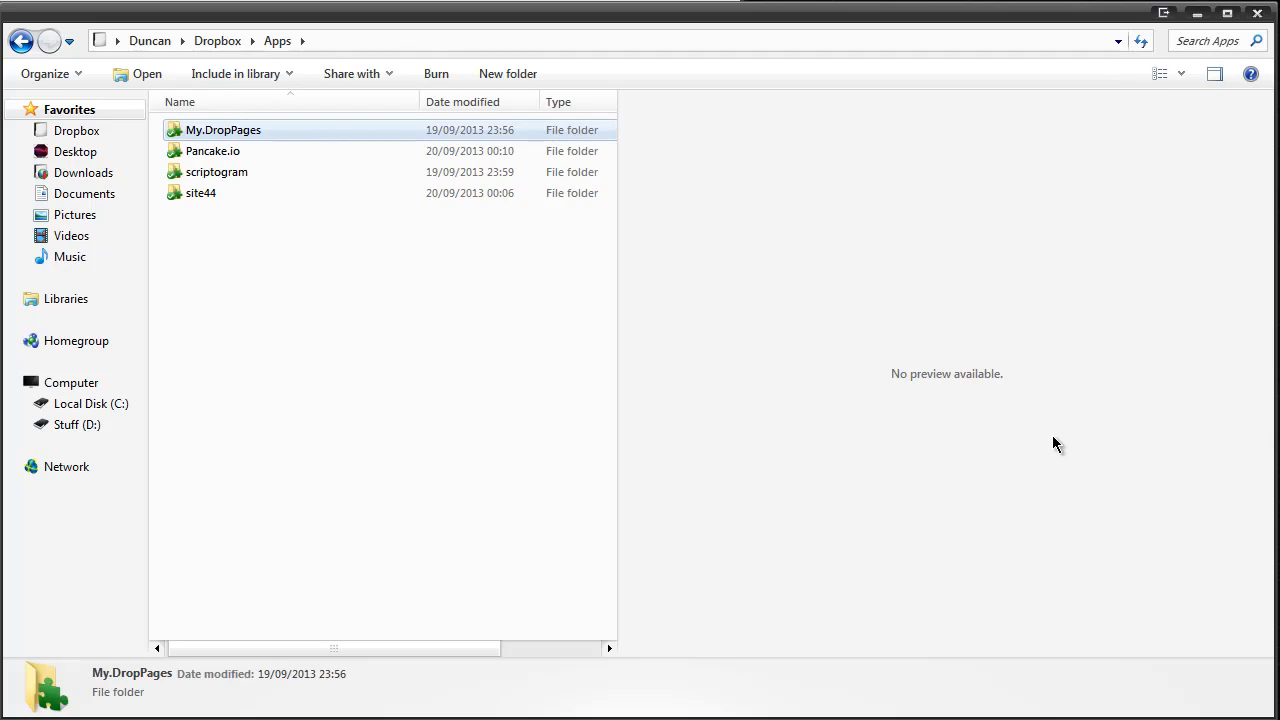
{"action": "double_click", "coordinate": [223, 129]}
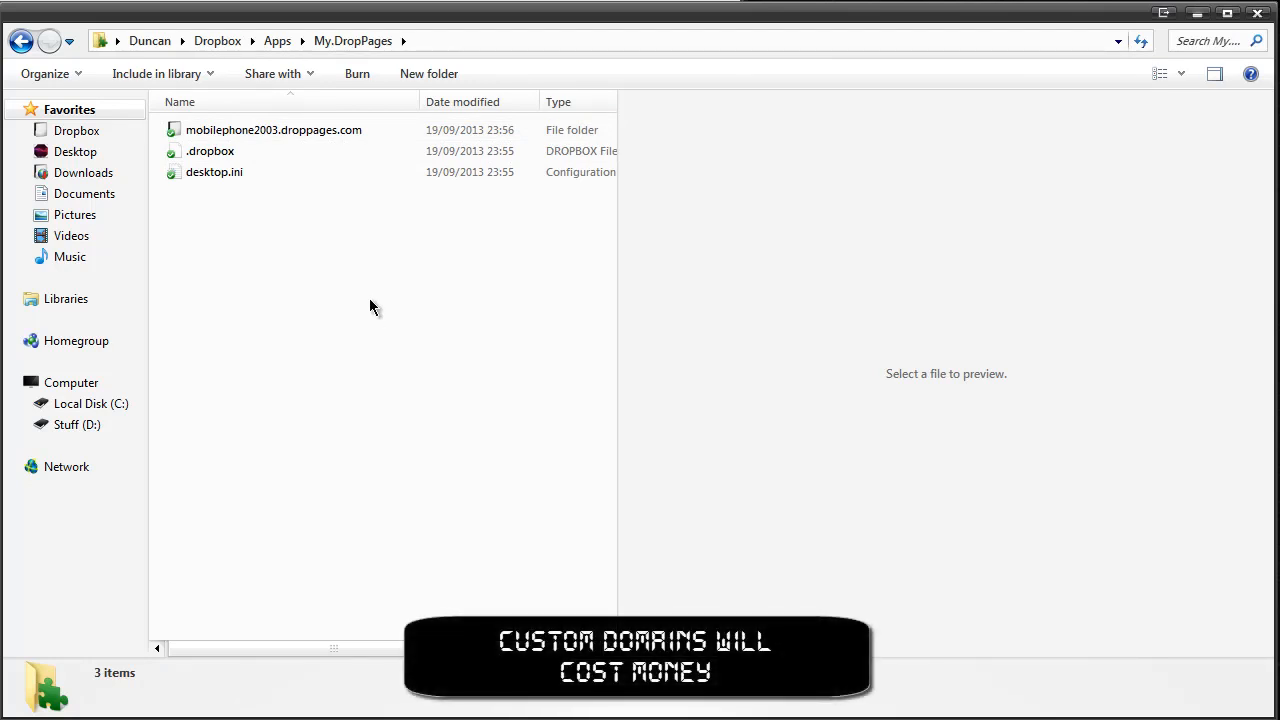
{"action": "mouse_move", "coordinate": [365, 280]}
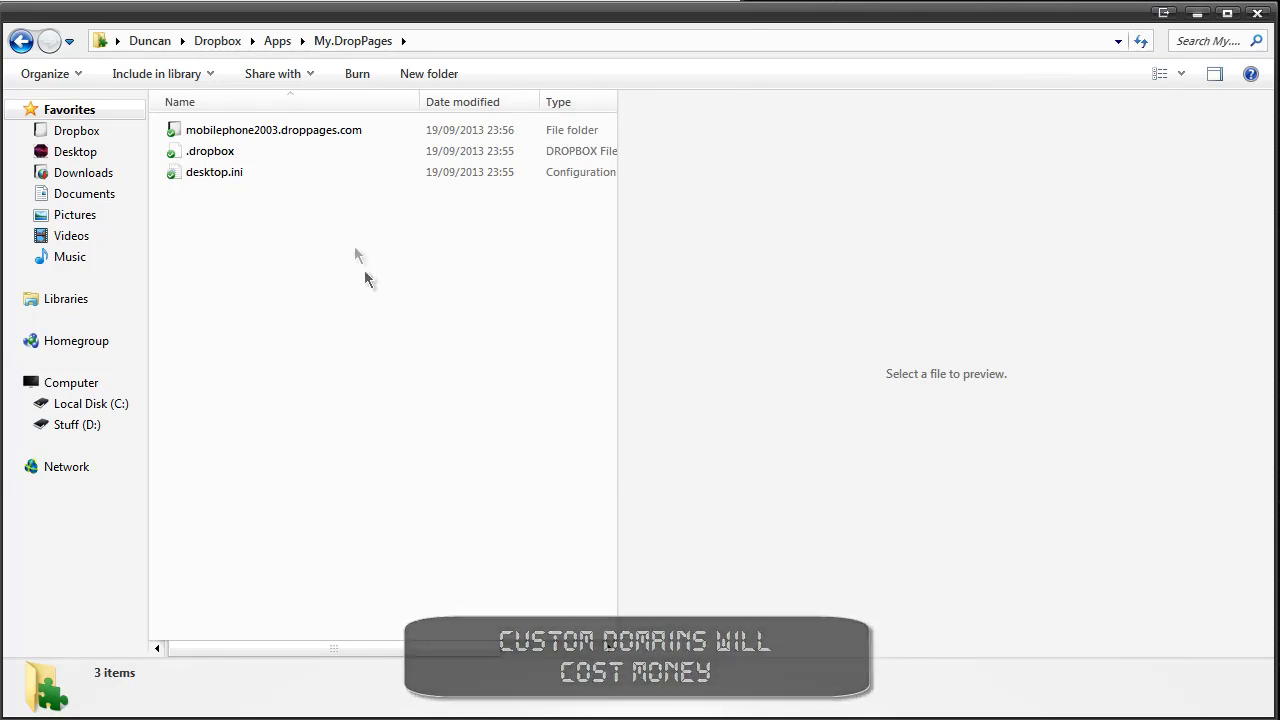
{"action": "double_click", "coordinate": [273, 129]}
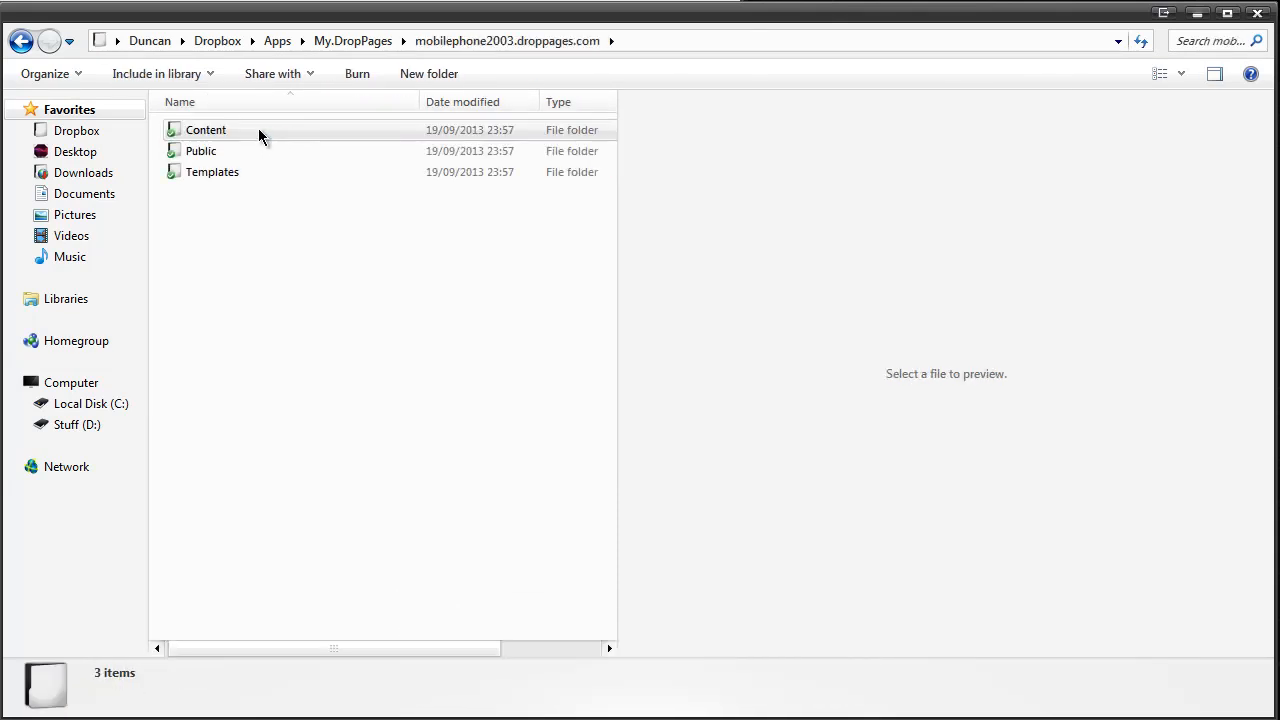
{"action": "mouse_move", "coordinate": [285, 270]}
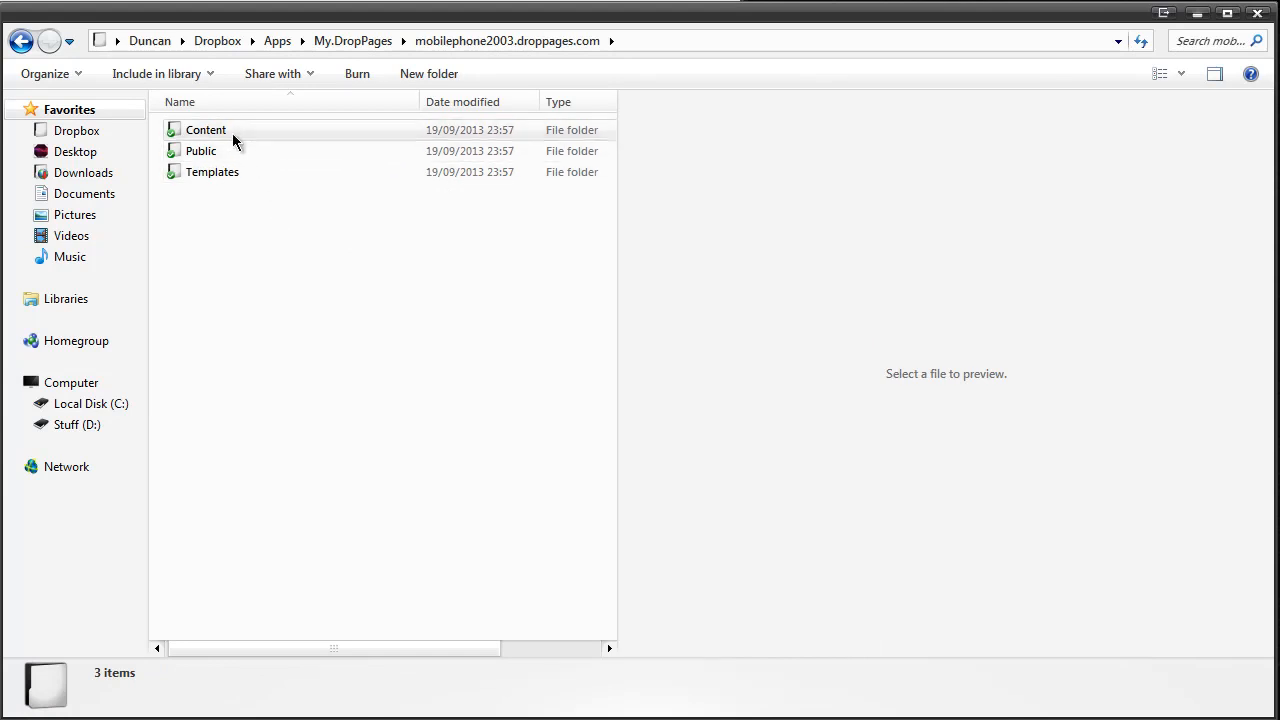
{"action": "double_click", "coordinate": [205, 129]}
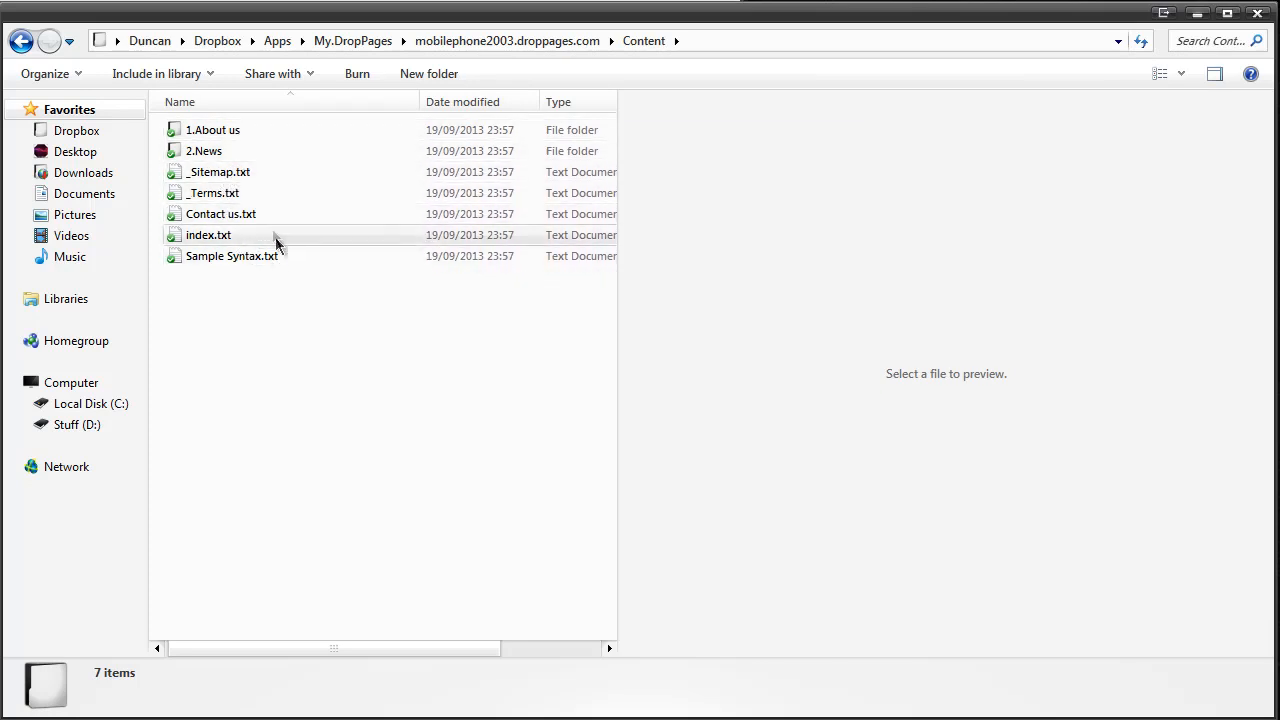
{"action": "left_click", "coordinate": [231, 256]}
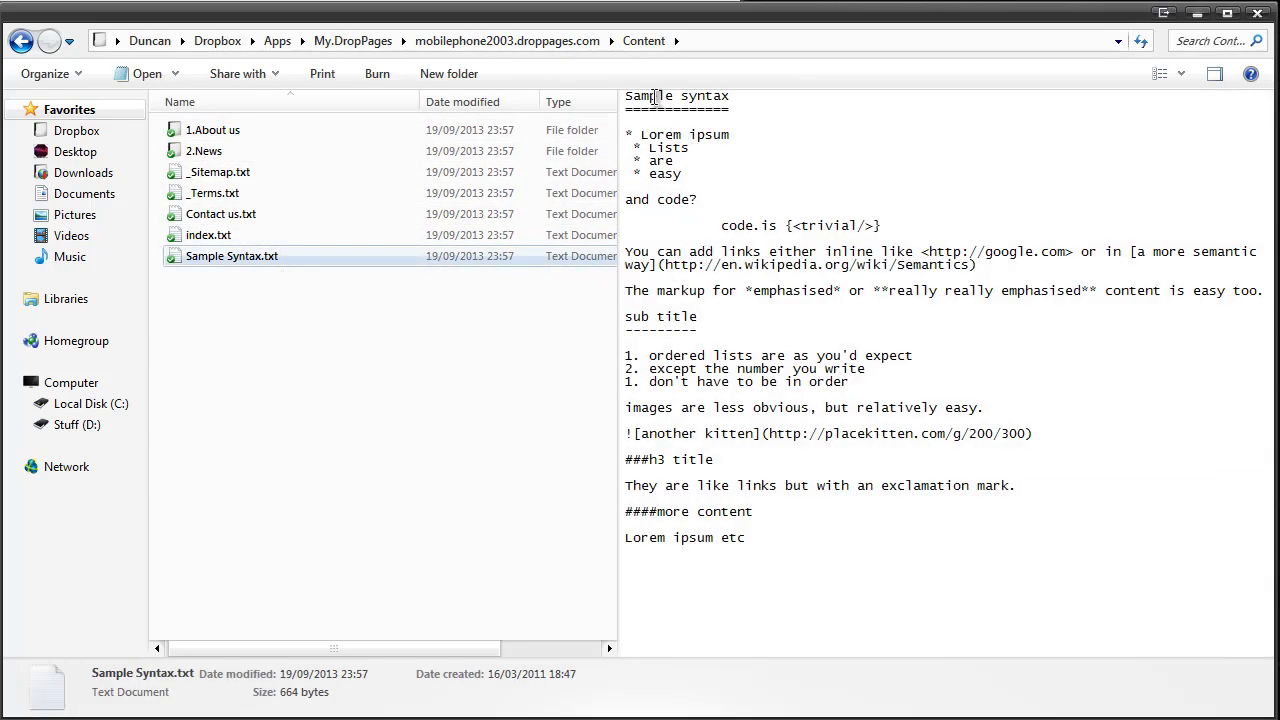
{"action": "mouse_move", "coordinate": [770, 464]}
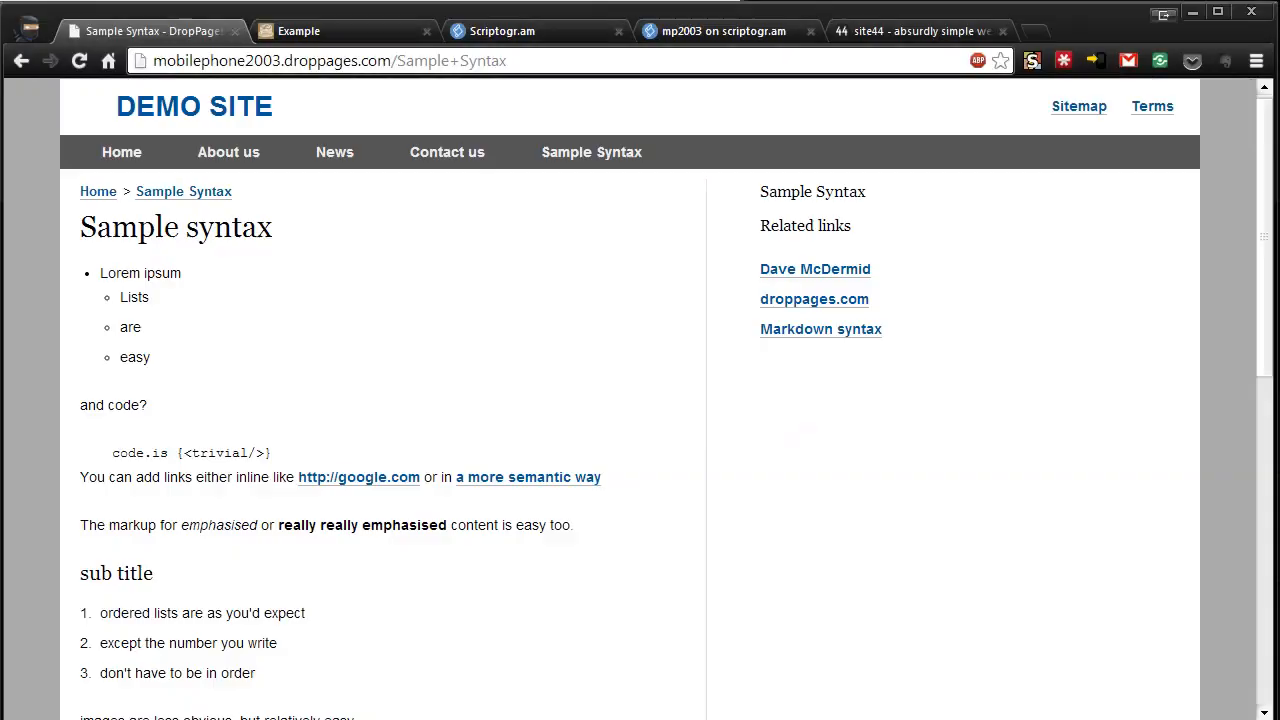
{"action": "mouse_move", "coordinate": [1083, 222]}
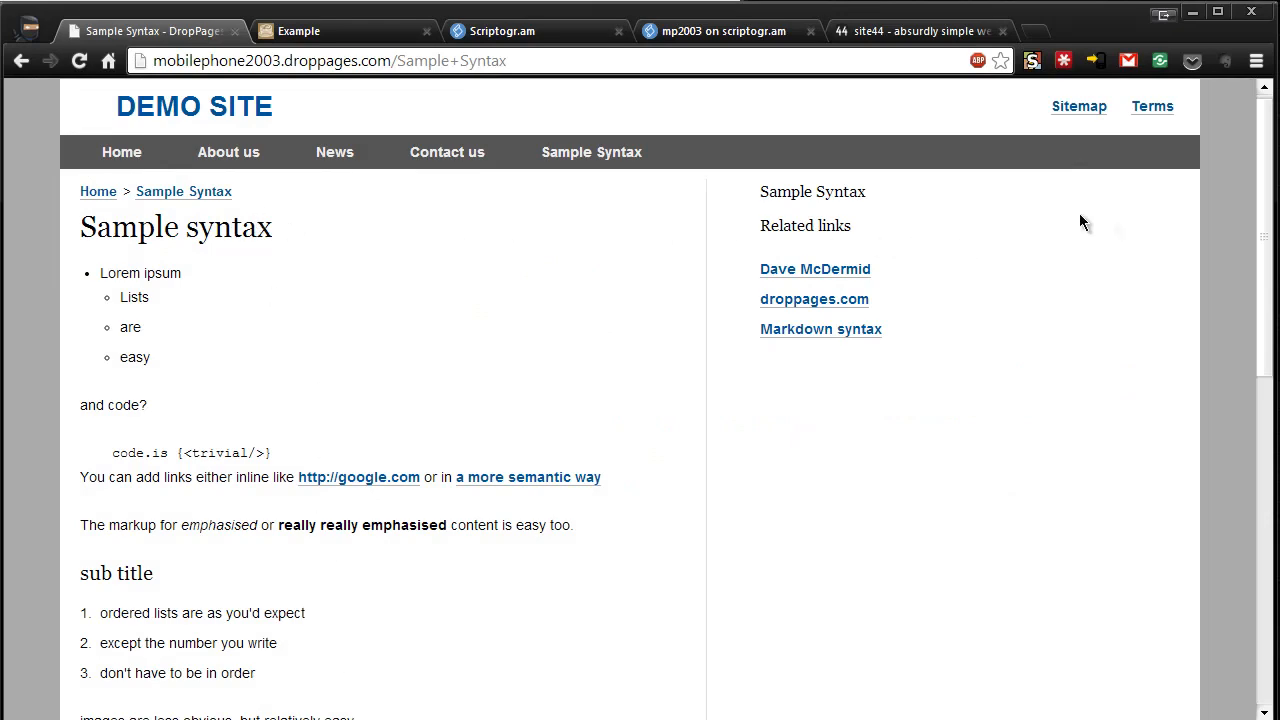
Step: Scroll through the rendered DropPages Sample Syntax page and back up
{"action": "scroll", "scroll_direction": "down", "scroll_amount": 3}
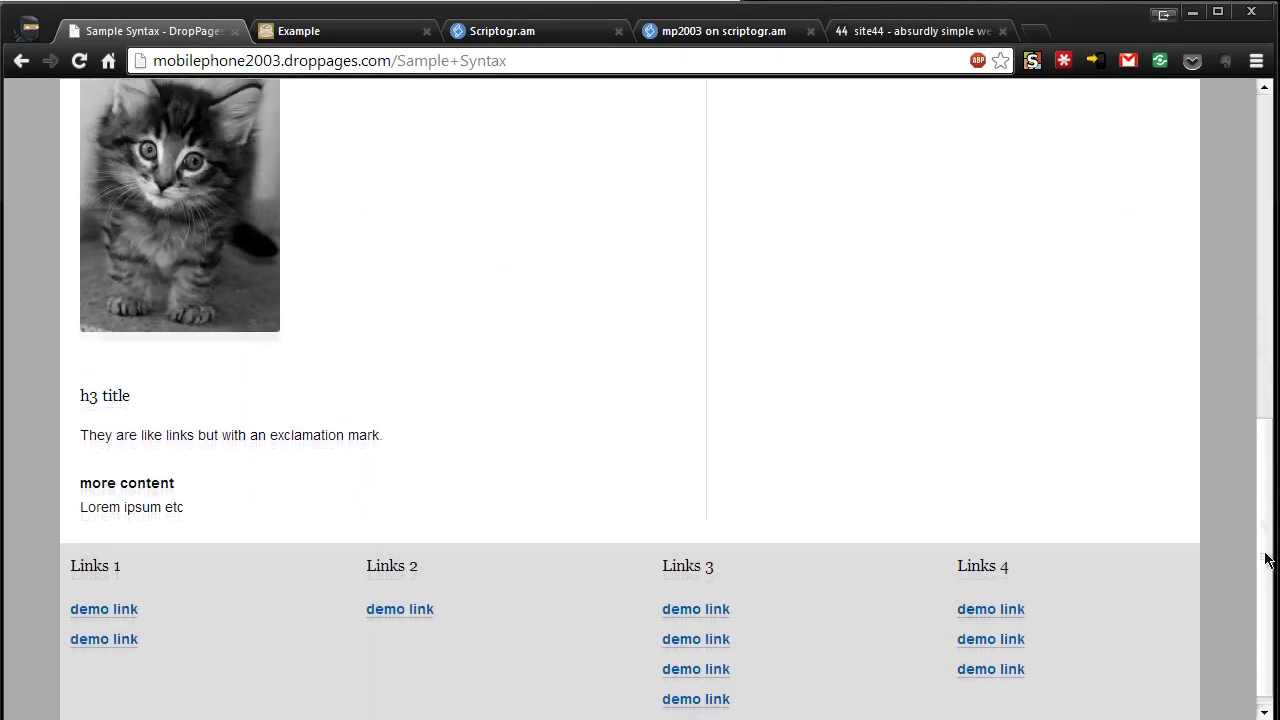
{"action": "scroll", "scroll_direction": "up", "scroll_amount": 3}
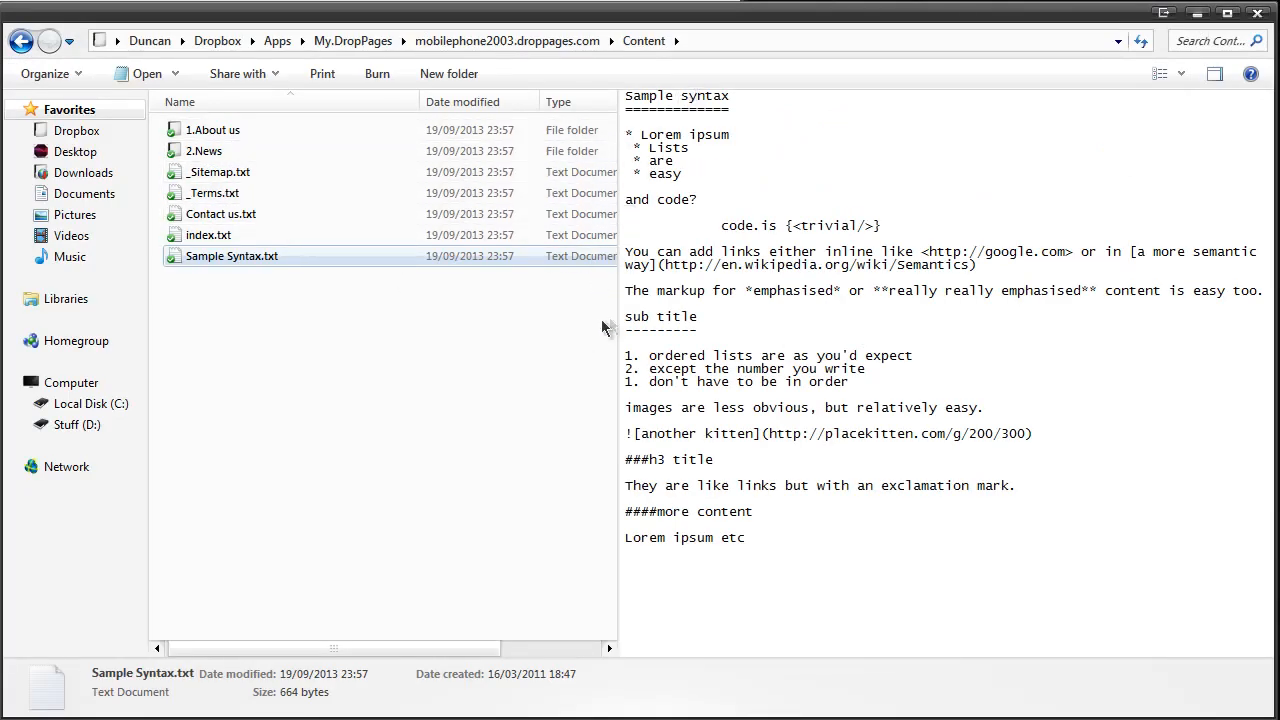
{"action": "mouse_move", "coordinate": [357, 57]}
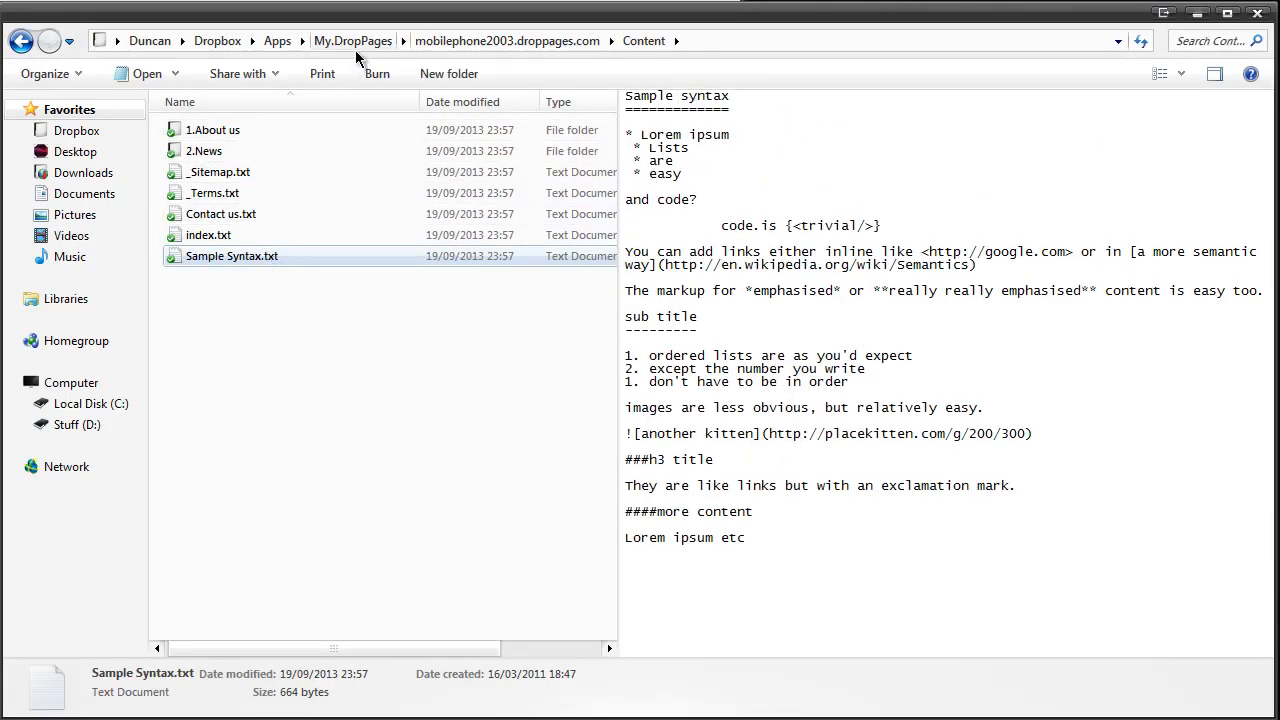
Step: Open Apps > Pancake.io, preview index.txt, and scroll through its contents
{"action": "left_click", "coordinate": [352, 41]}
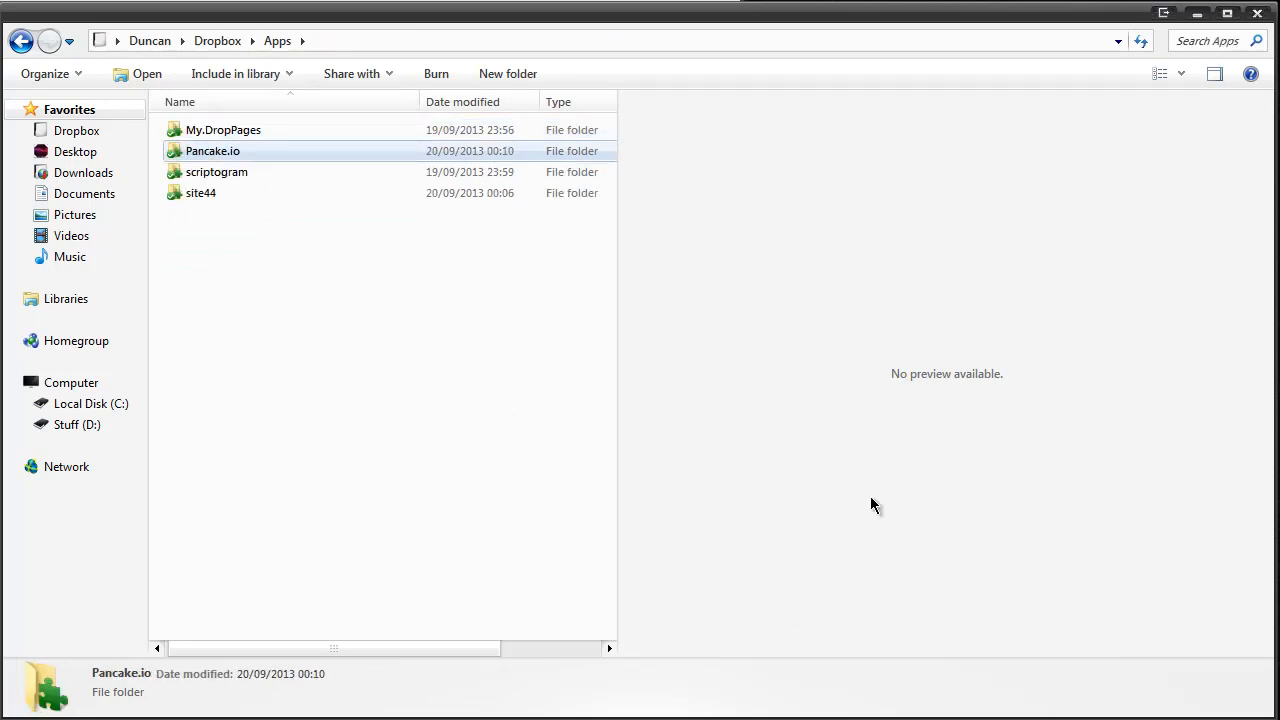
{"action": "mouse_move", "coordinate": [437, 166]}
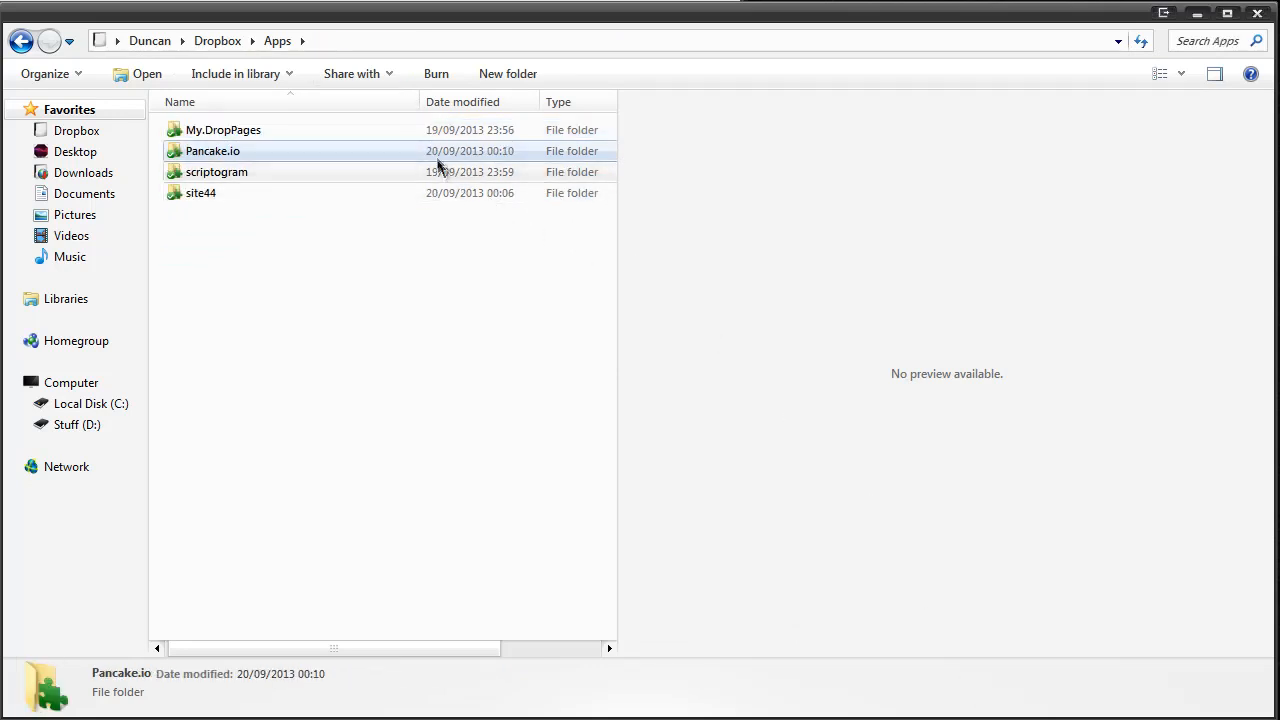
{"action": "double_click", "coordinate": [212, 150]}
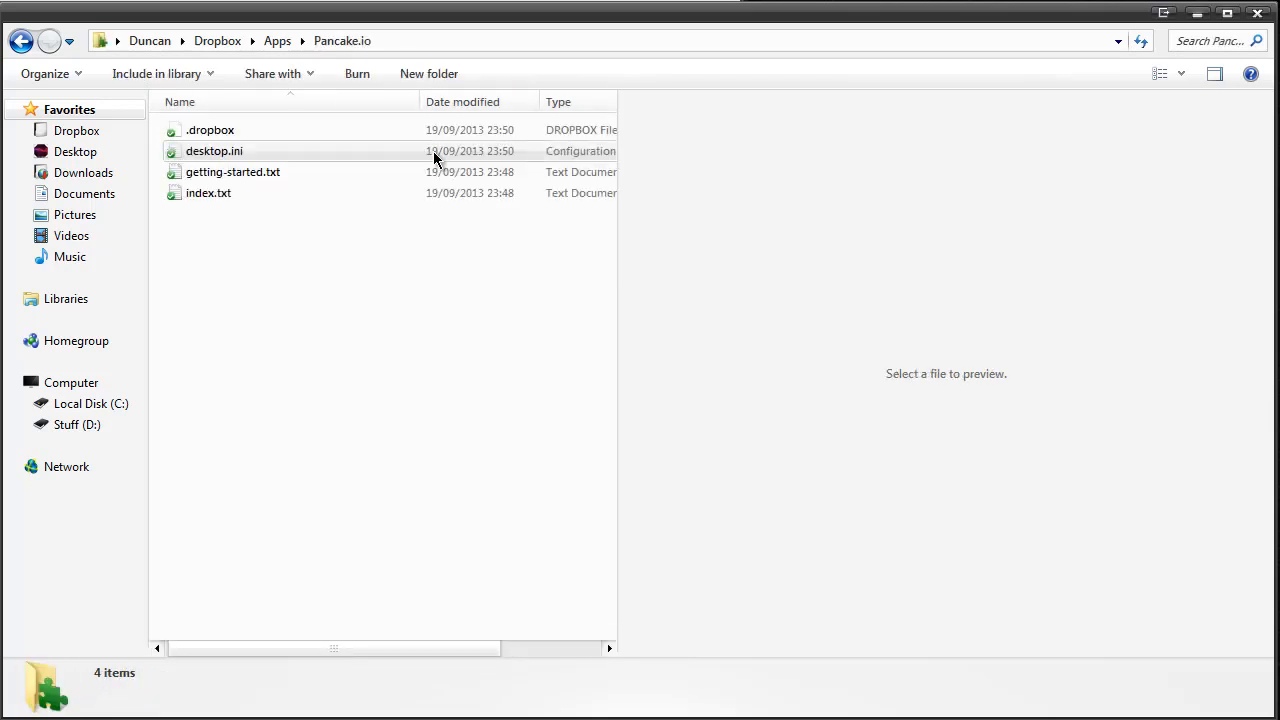
{"action": "left_click", "coordinate": [208, 192]}
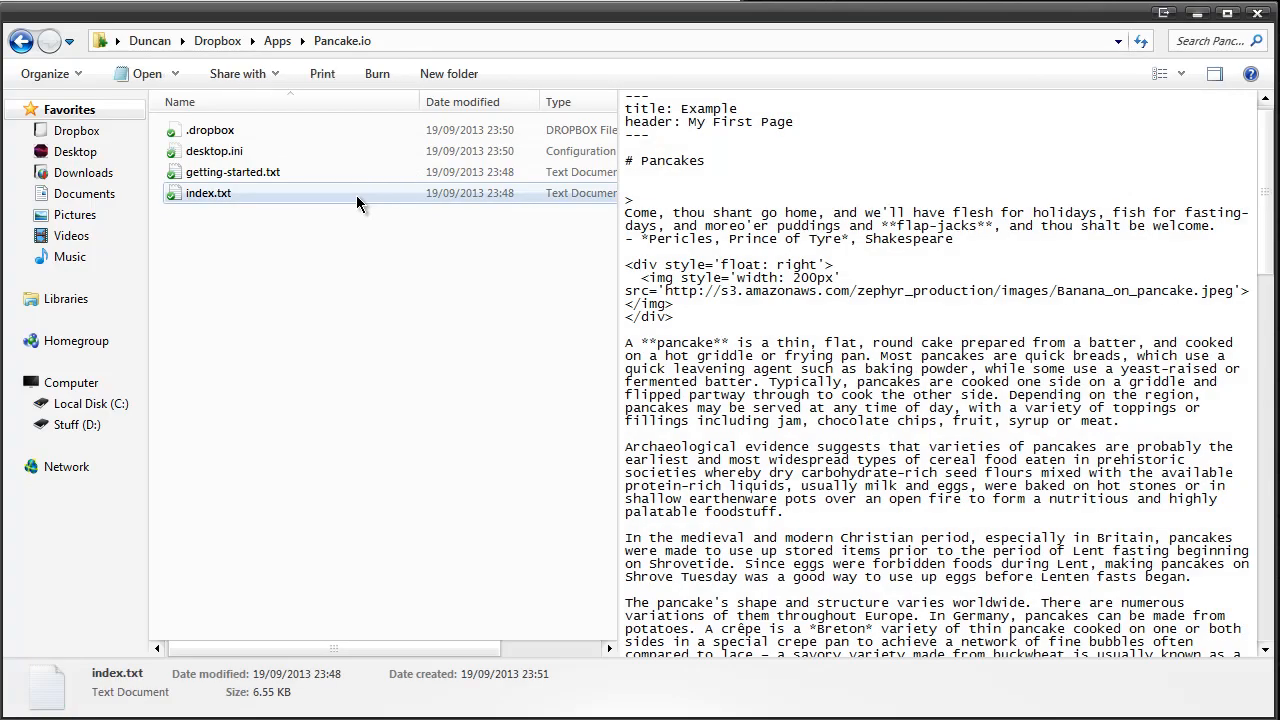
{"action": "mouse_move", "coordinate": [665, 300]}
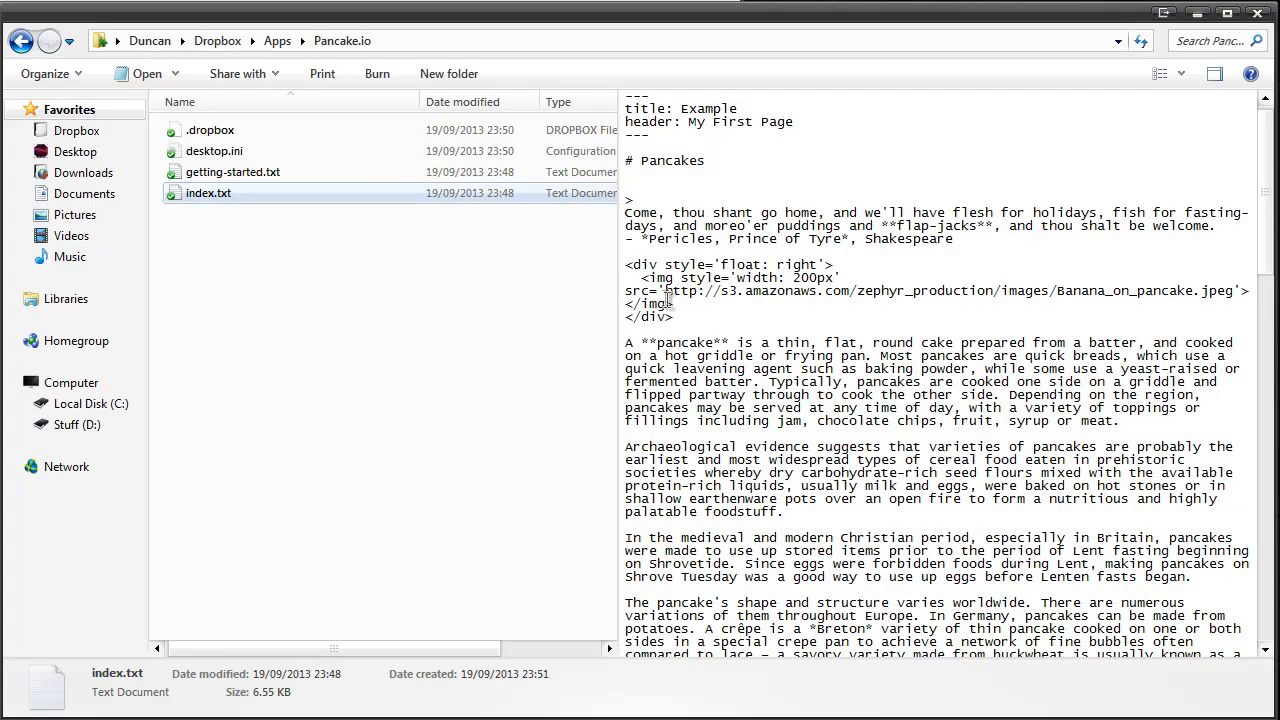
{"action": "scroll", "scroll_direction": "down", "scroll_amount": 3}
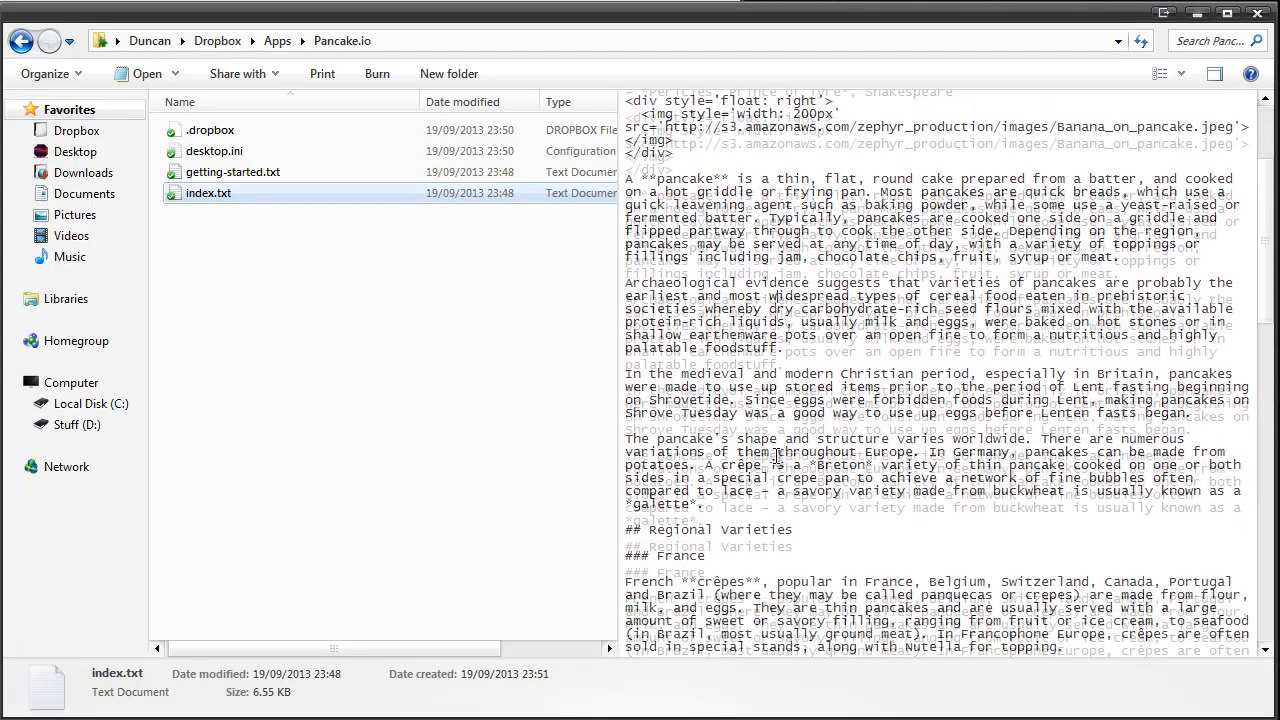
{"action": "scroll", "scroll_direction": "up", "scroll_amount": 3}
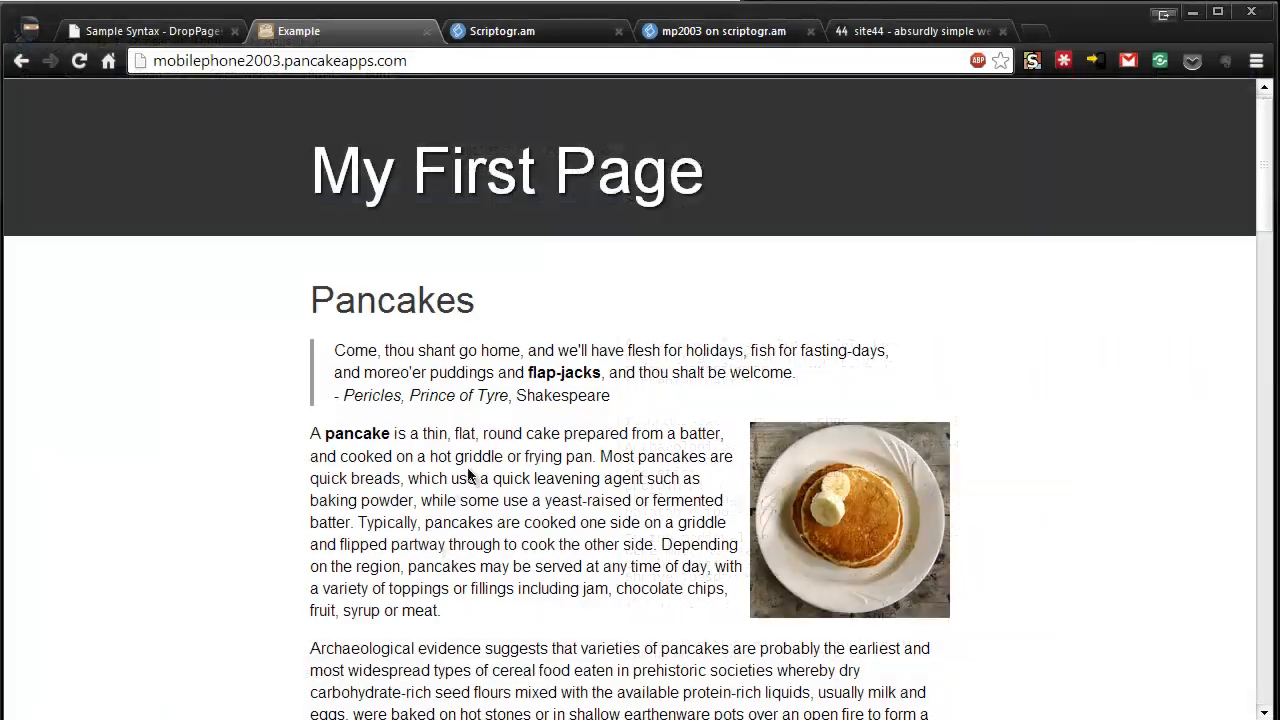
{"action": "scroll", "scroll_direction": "down", "scroll_amount": 3}
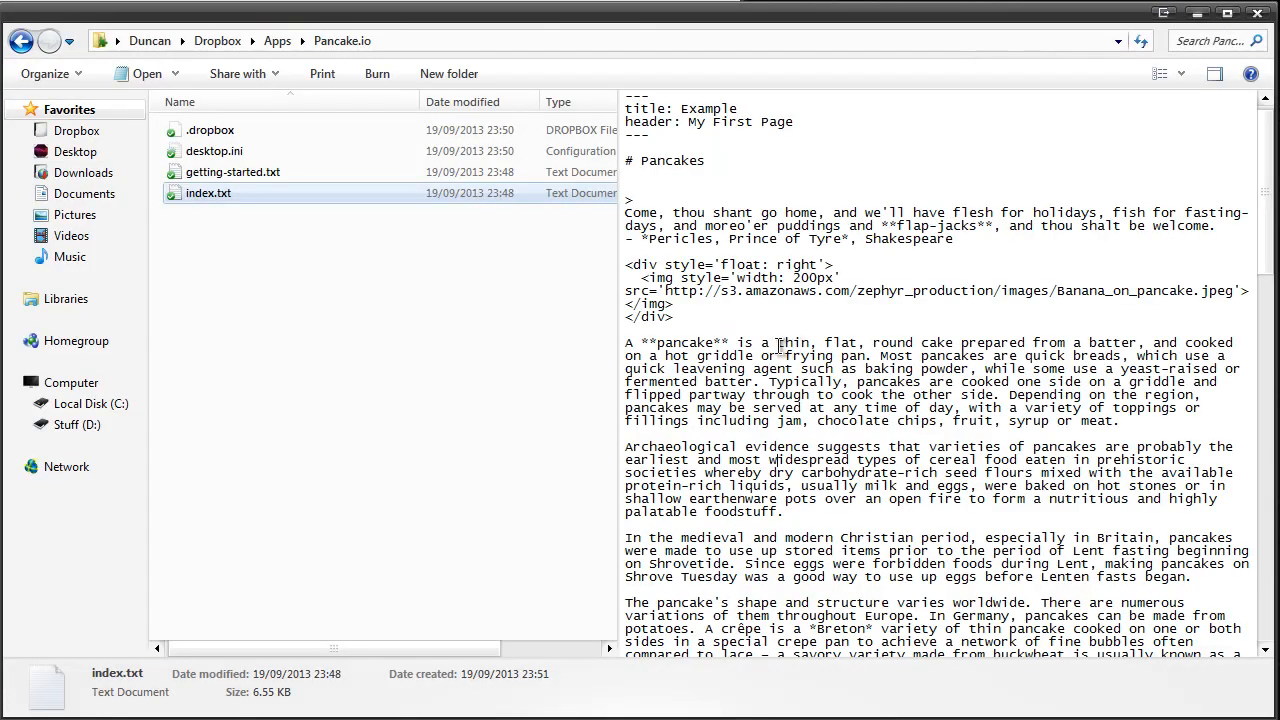
Step: Clear the index.txt preview, go up to Apps, and select scriptogram
{"action": "left_click", "coordinate": [323, 358]}
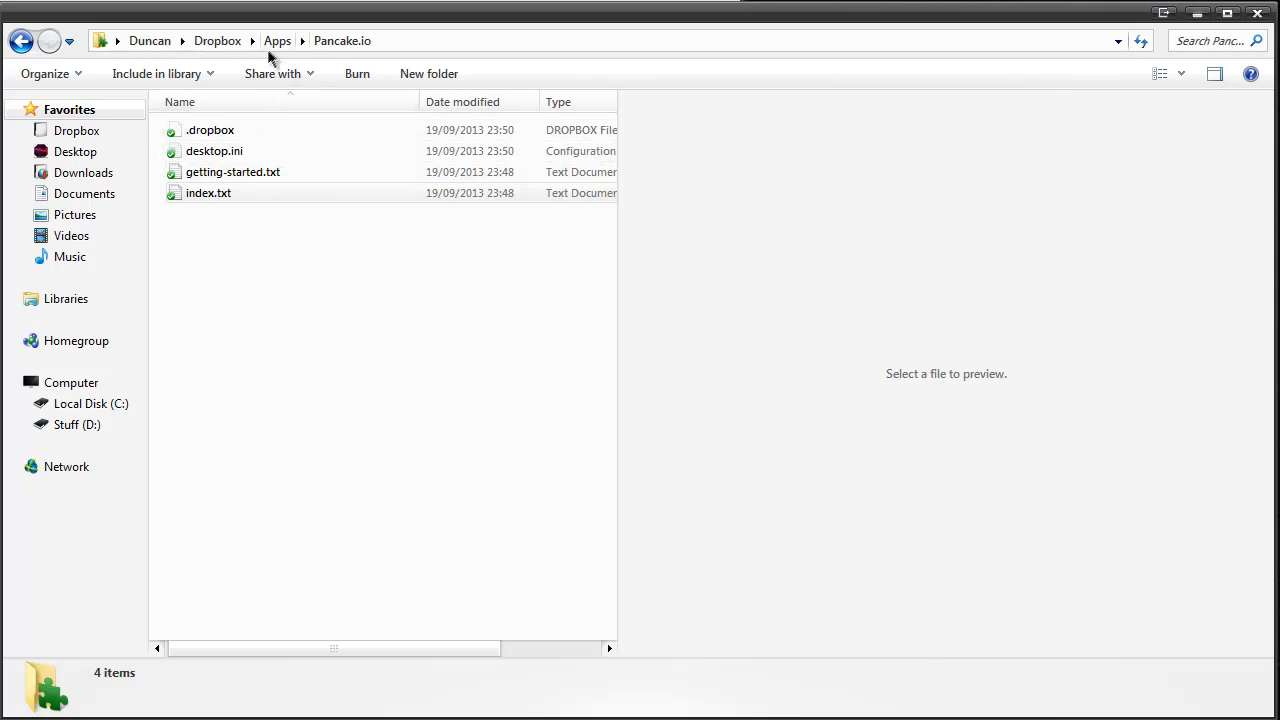
{"action": "left_click", "coordinate": [277, 40]}
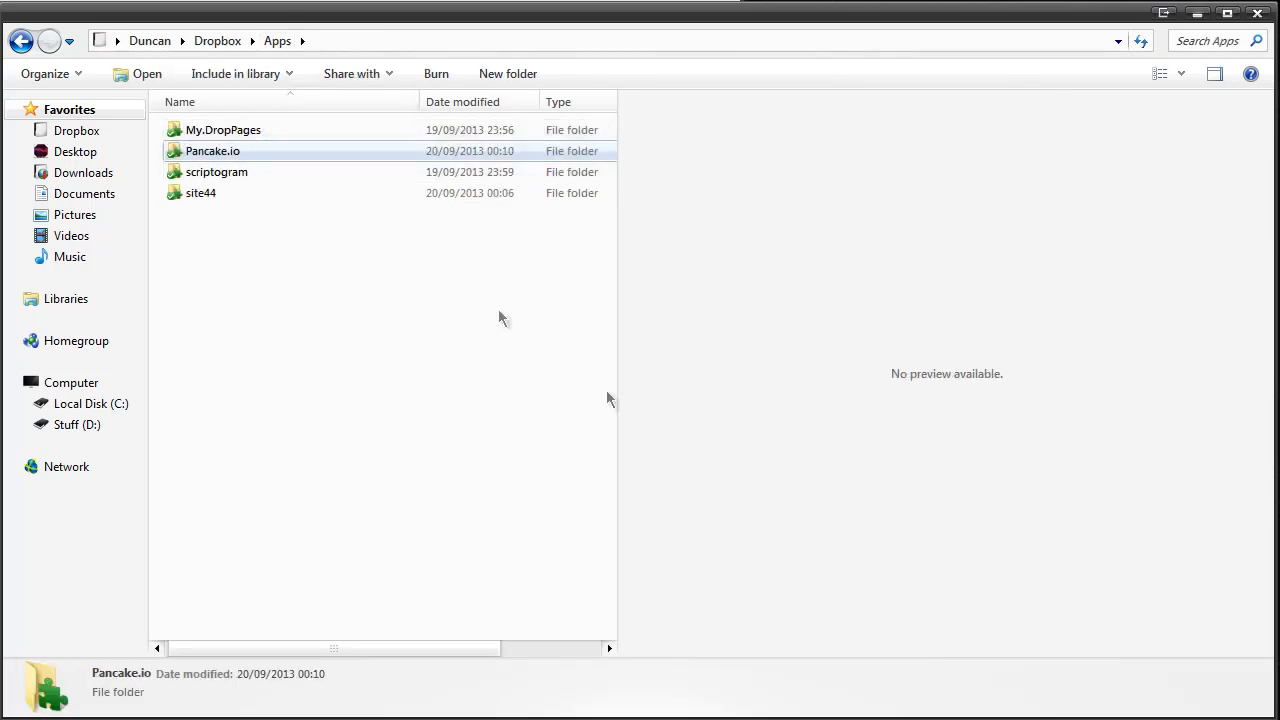
{"action": "left_click", "coordinate": [216, 171]}
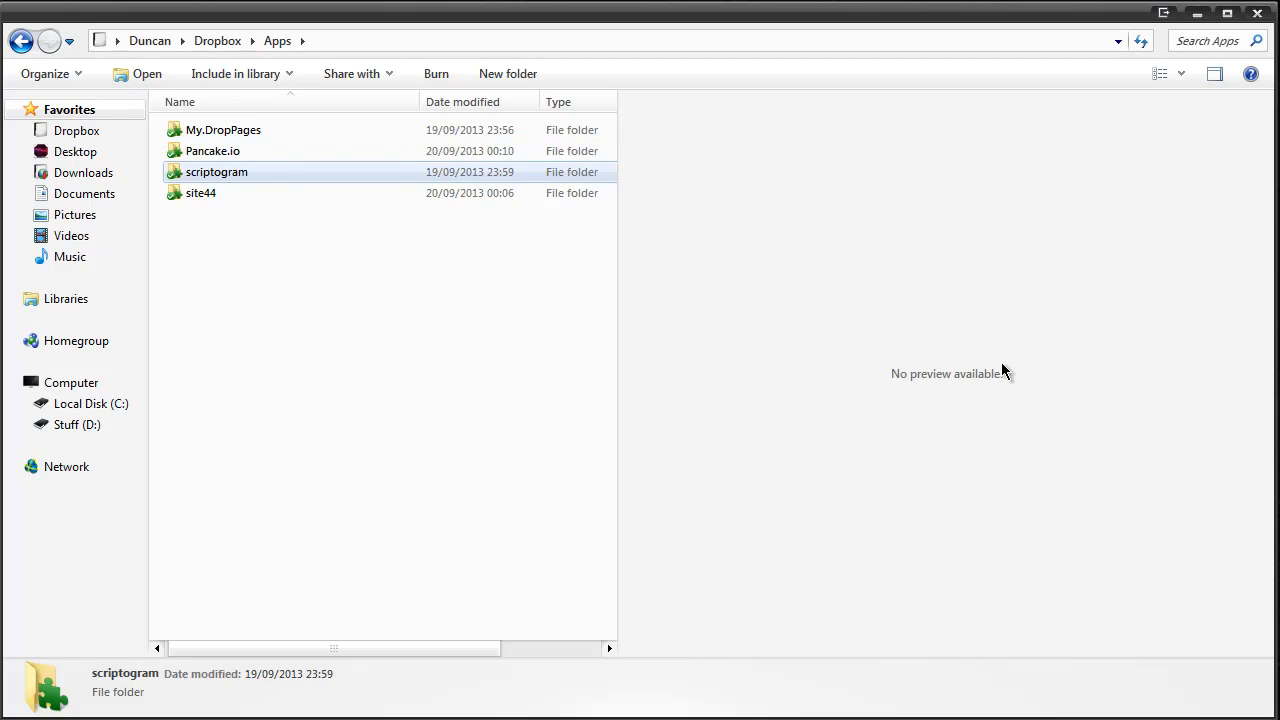
{"action": "mouse_move", "coordinate": [398, 180]}
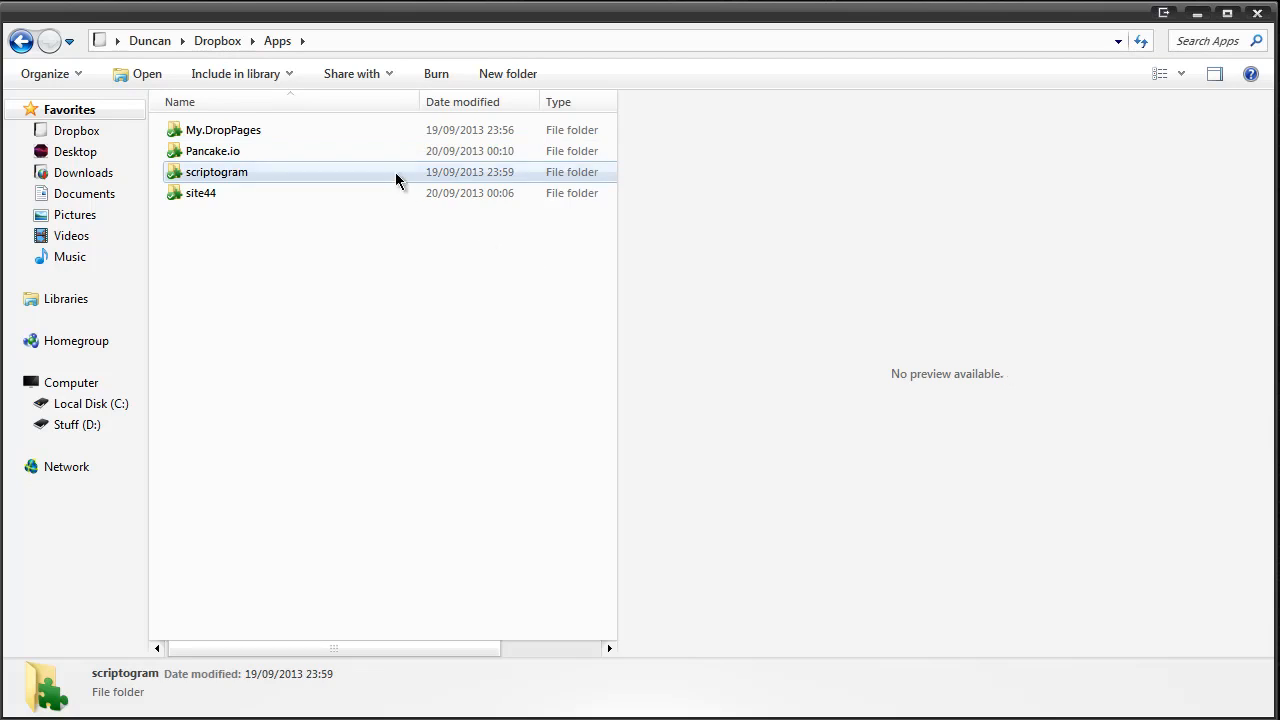
Step: Open the scriptogram folder and launch the hello-world.md post
{"action": "double_click", "coordinate": [216, 171]}
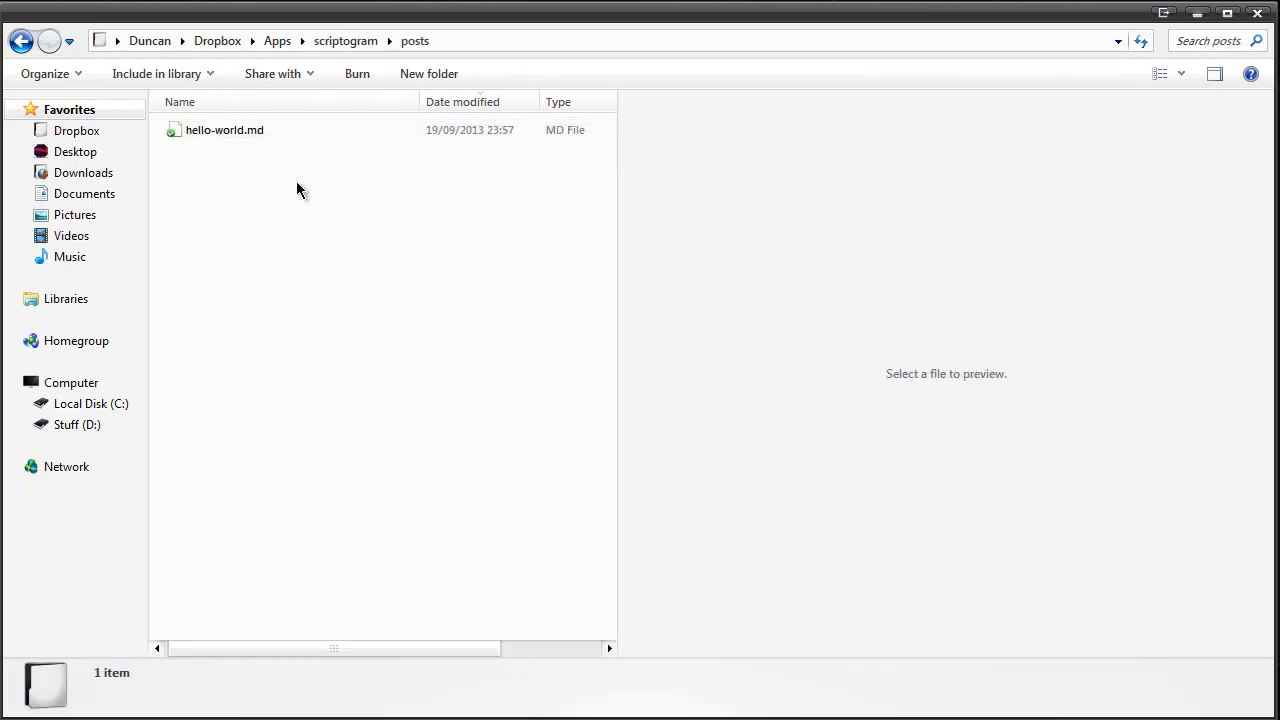
{"action": "right_click", "coordinate": [224, 129]}
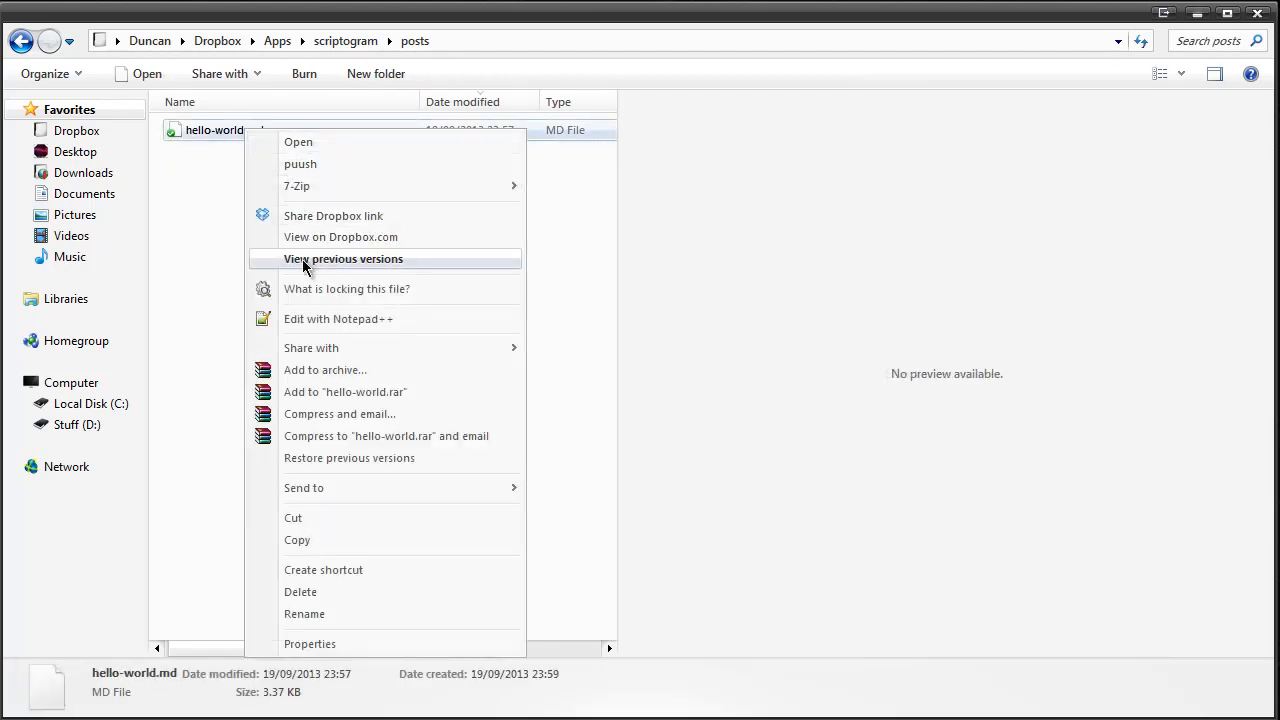
{"action": "left_click", "coordinate": [208, 257]}
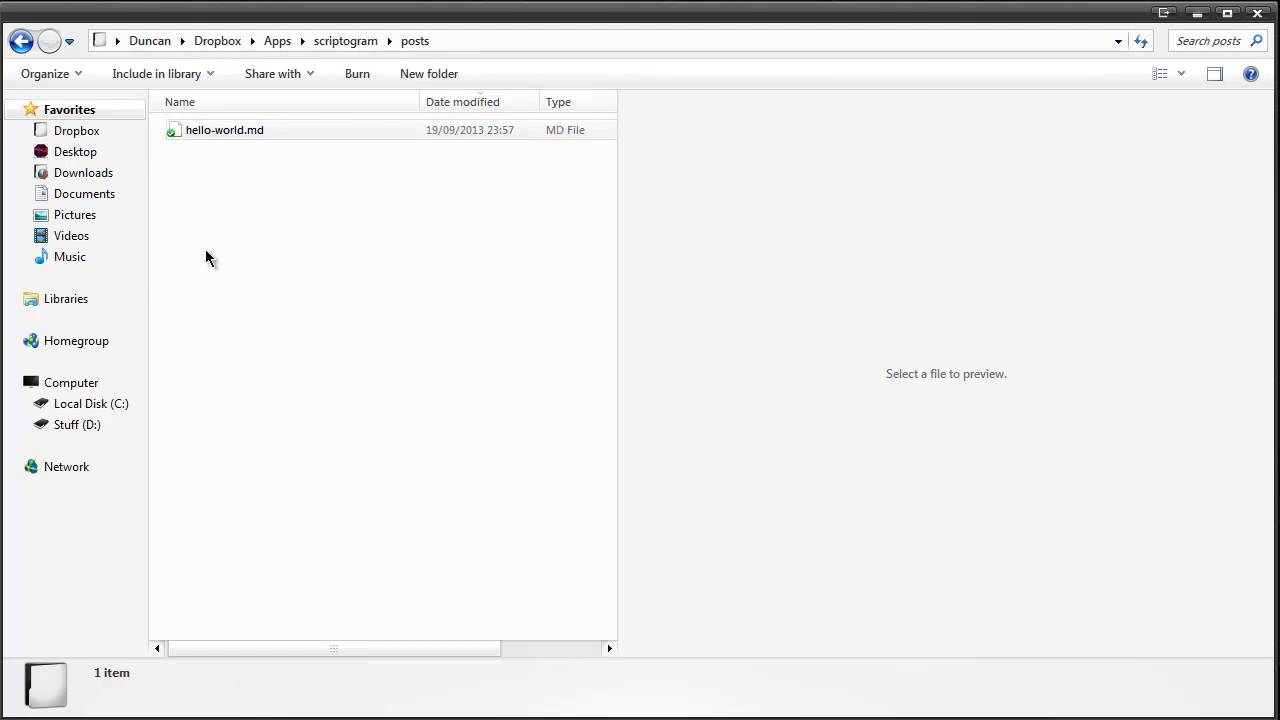
{"action": "mouse_move", "coordinate": [265, 138]}
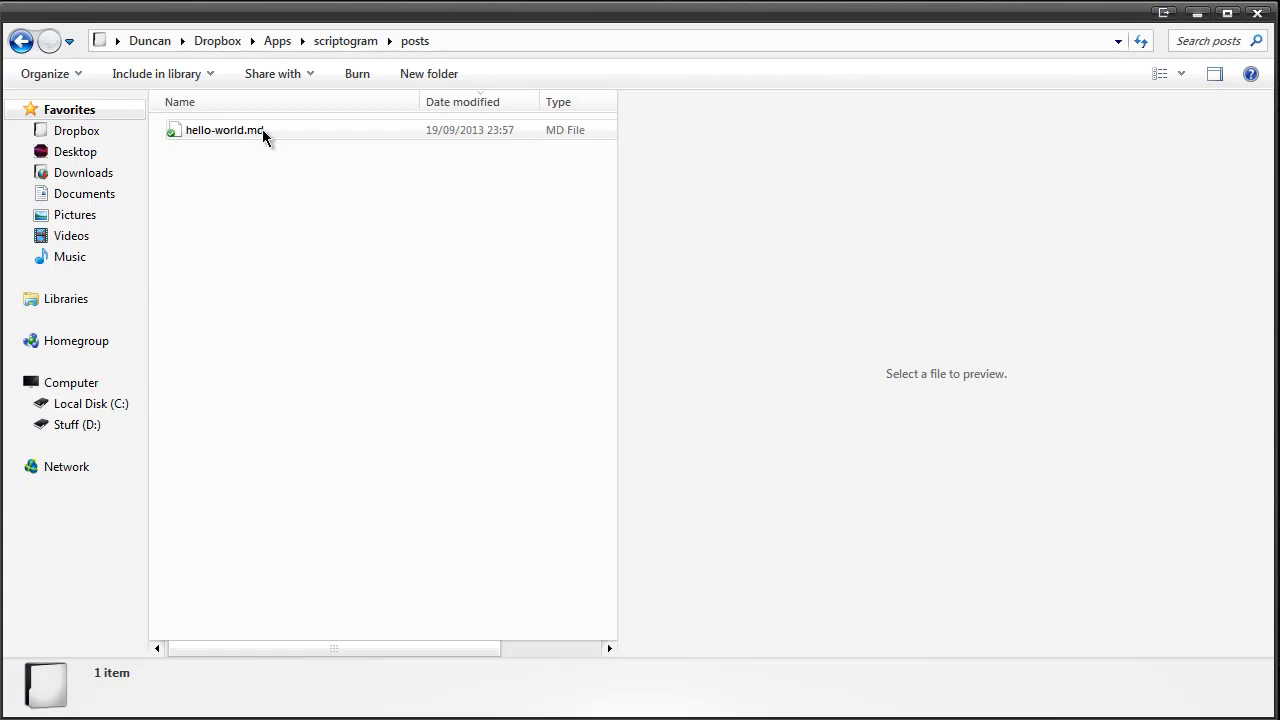
{"action": "left_click", "coordinate": [224, 130]}
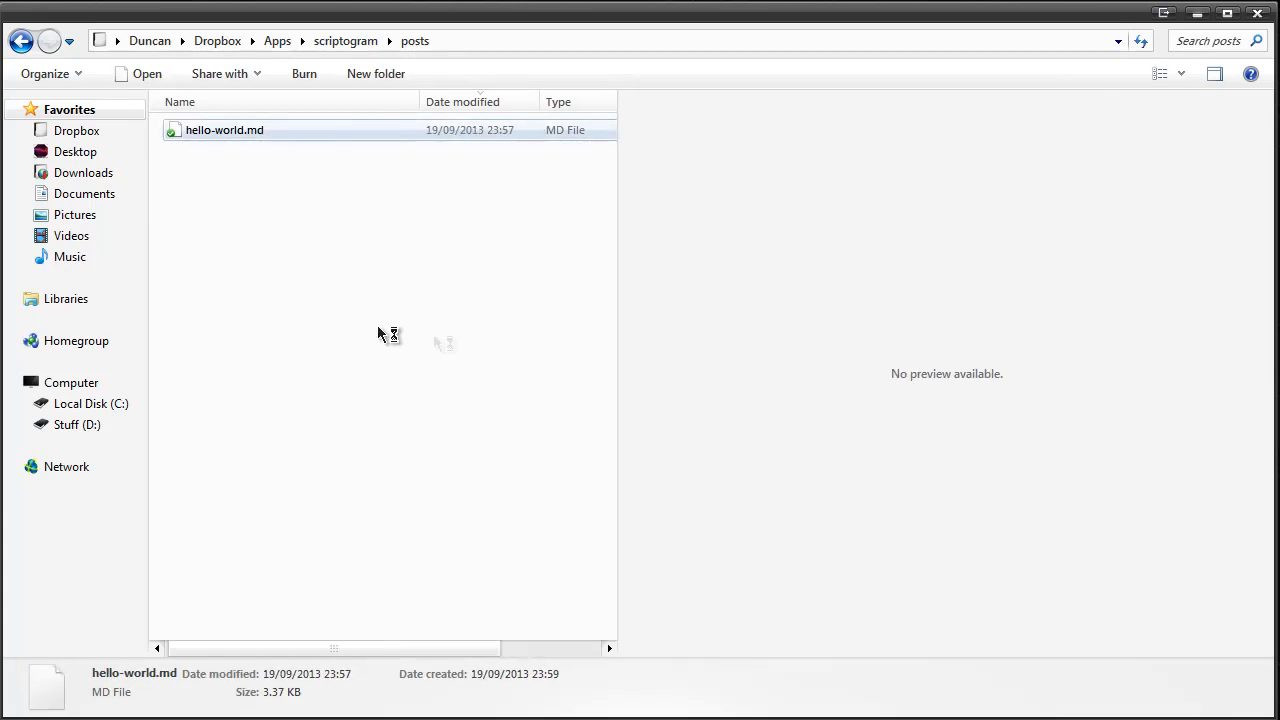
{"action": "double_click", "coordinate": [224, 130]}
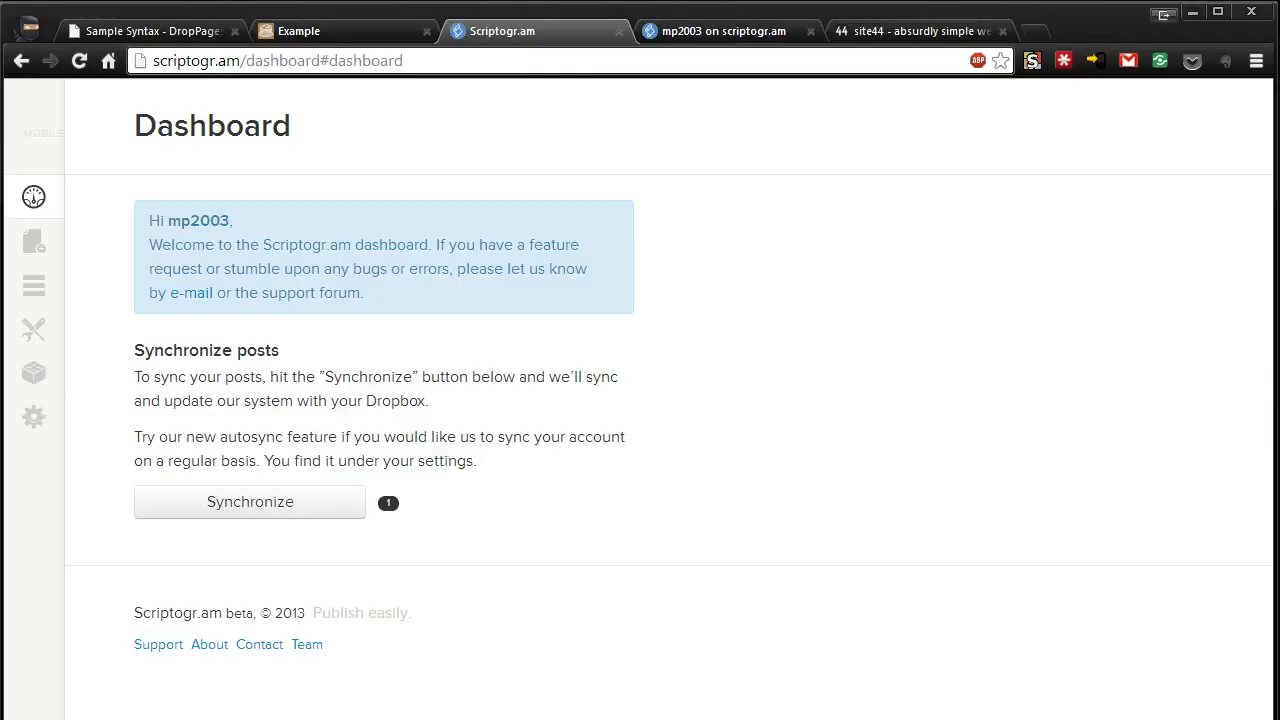
{"action": "mouse_move", "coordinate": [325, 470]}
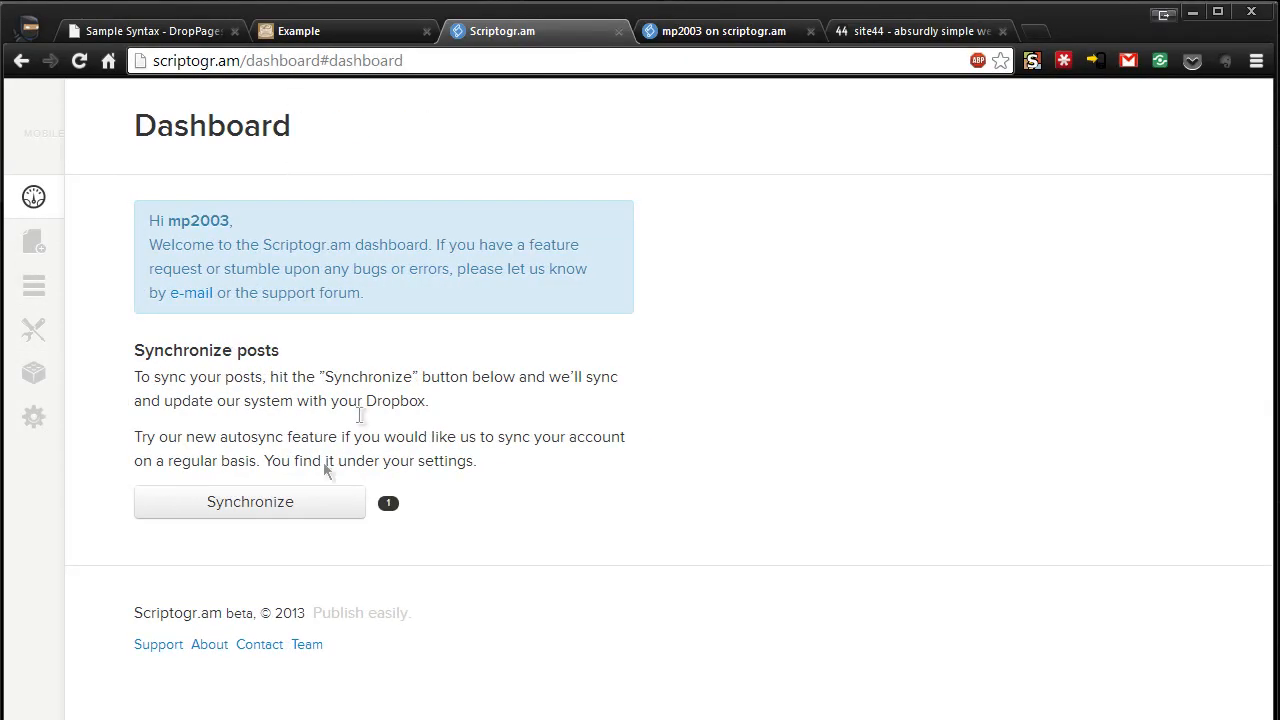
{"action": "mouse_move", "coordinate": [68, 253]}
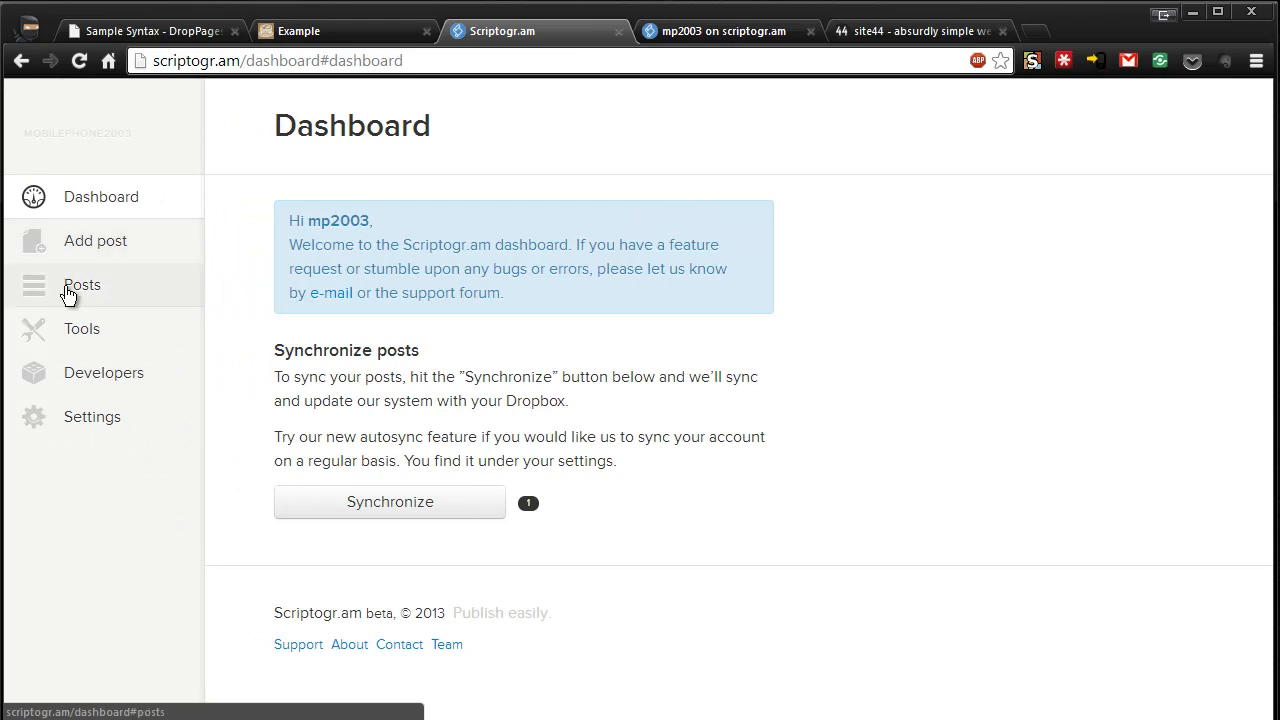
Step: Open Tools in the Scriptogr.am dashboard sidebar
{"action": "left_click", "coordinate": [81, 329]}
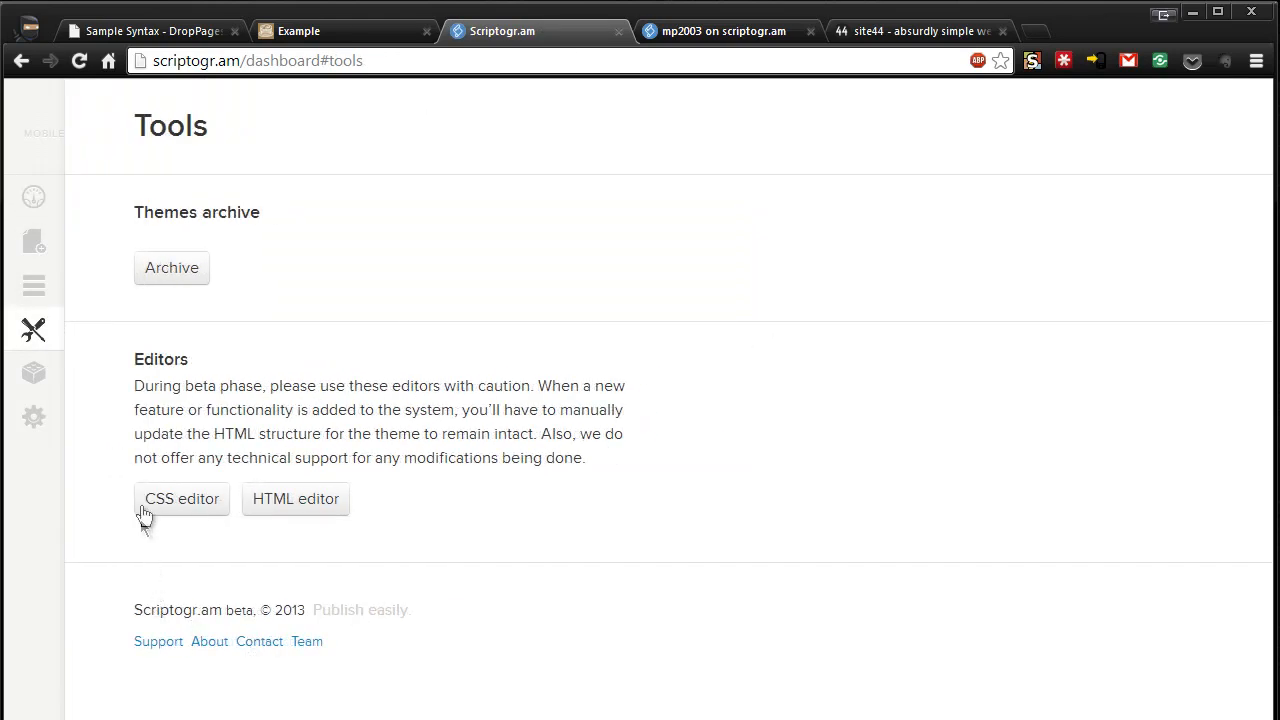
{"action": "mouse_move", "coordinate": [295, 498]}
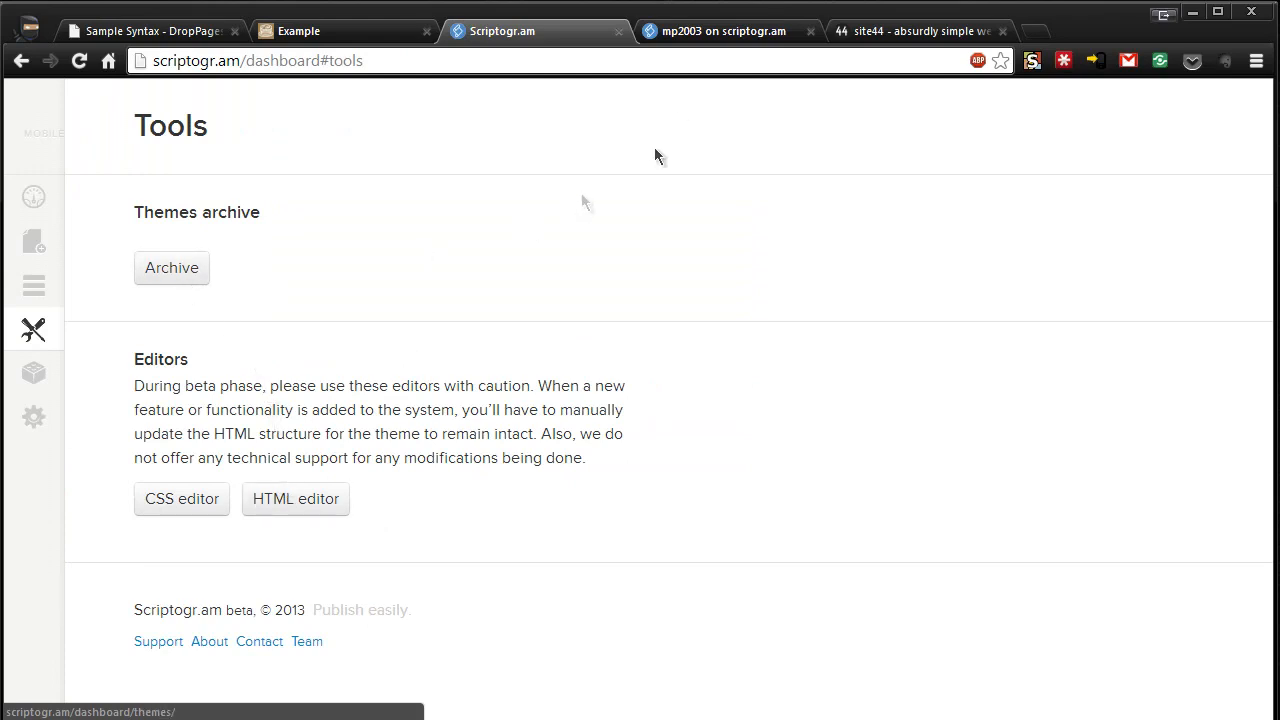
Step: Switch to the mp2003 blog tab and scroll through the front block guide
{"action": "left_click", "coordinate": [725, 31]}
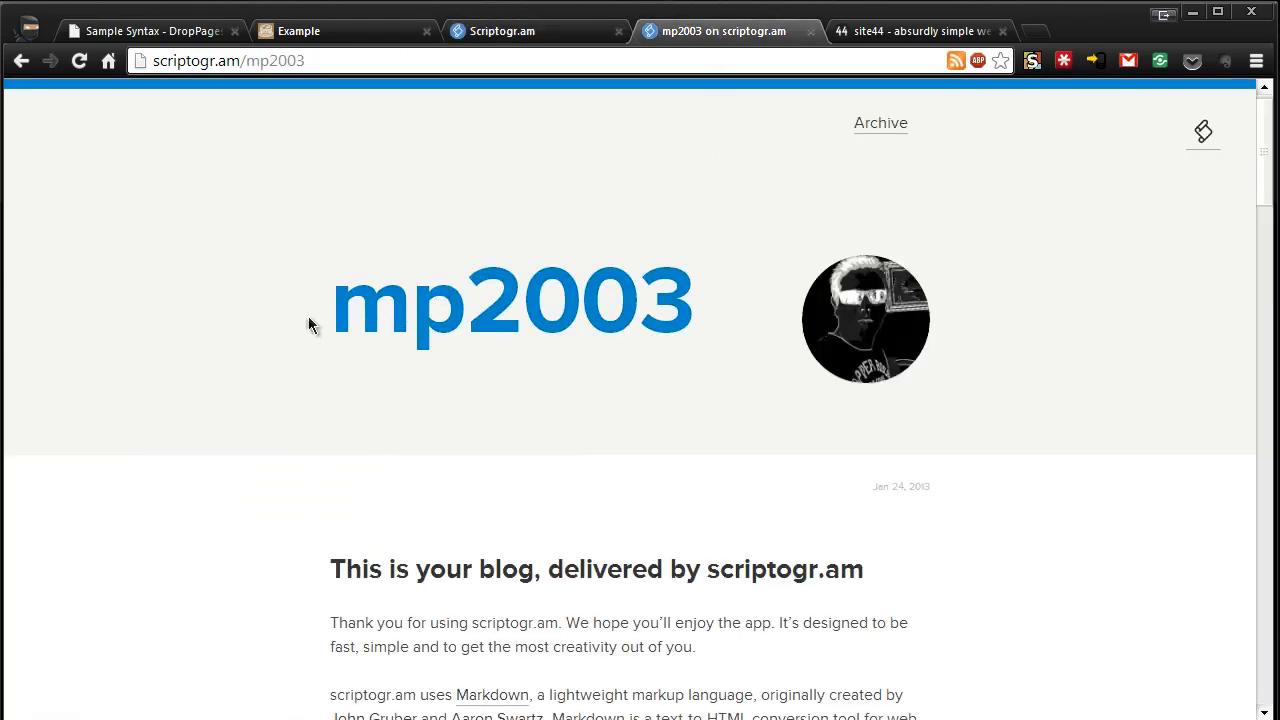
{"action": "mouse_move", "coordinate": [705, 332]}
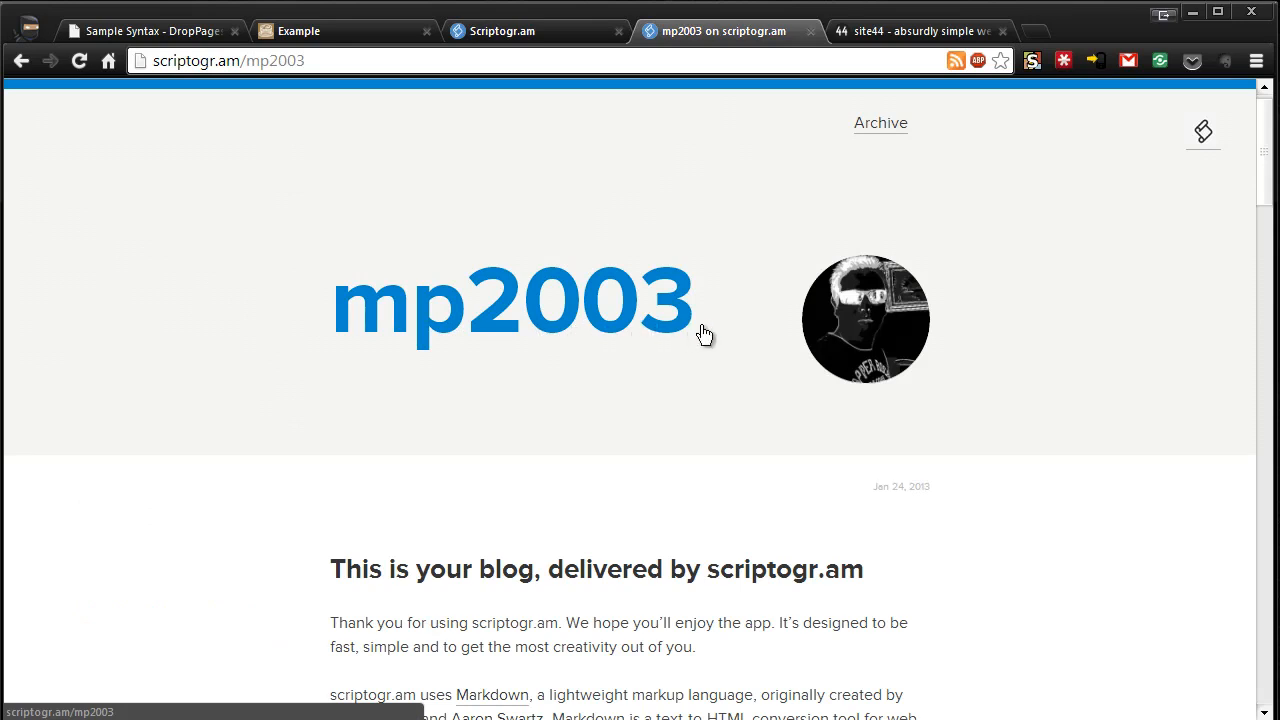
{"action": "mouse_move", "coordinate": [680, 423]}
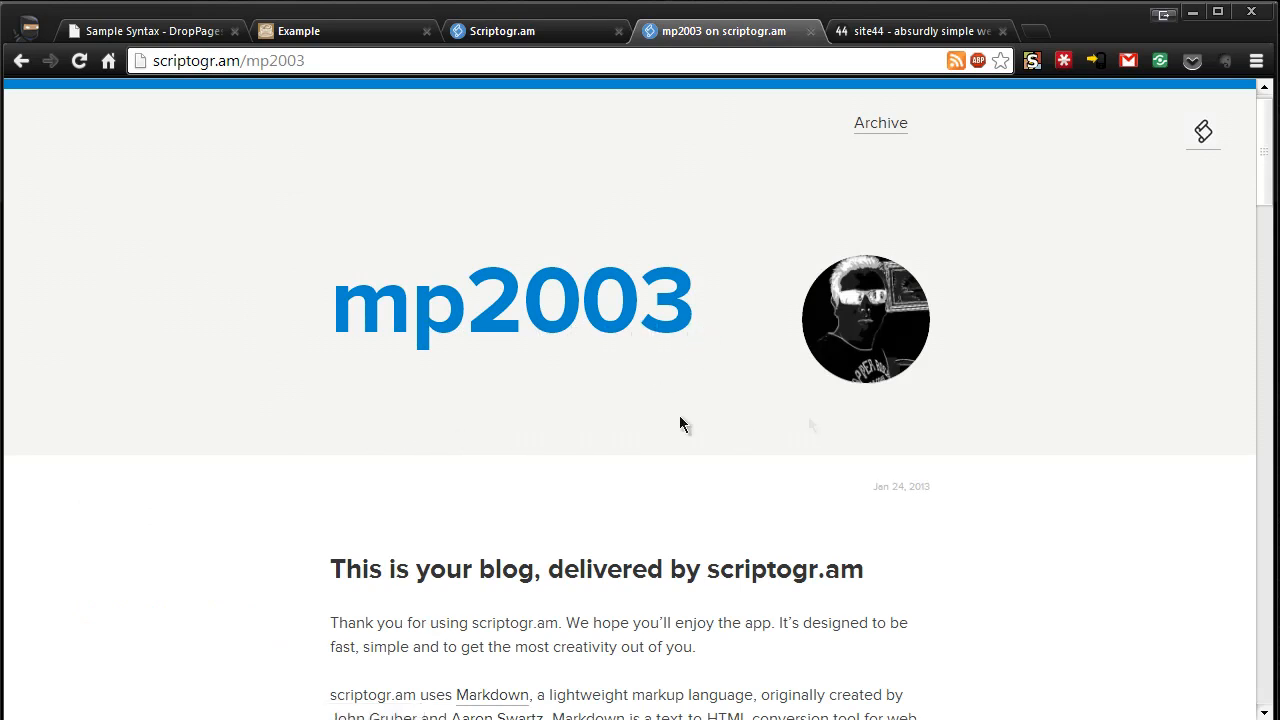
{"action": "mouse_move", "coordinate": [700, 429]}
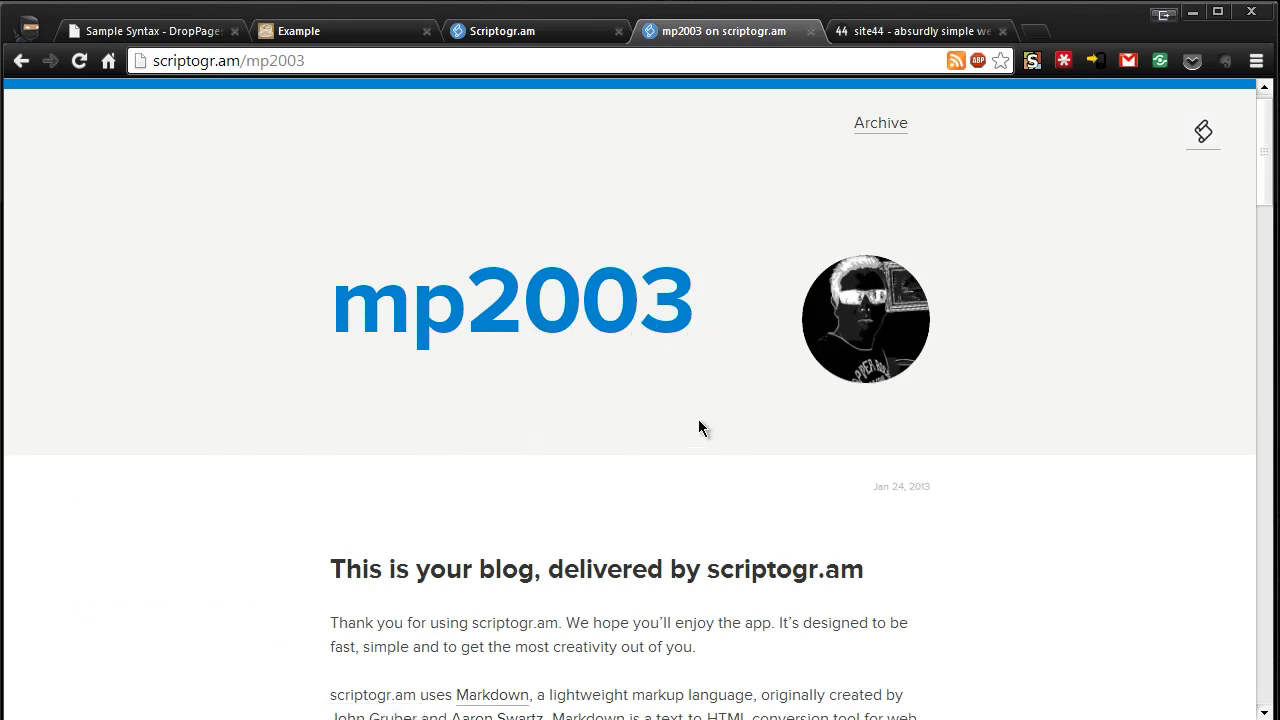
{"action": "mouse_move", "coordinate": [830, 285]}
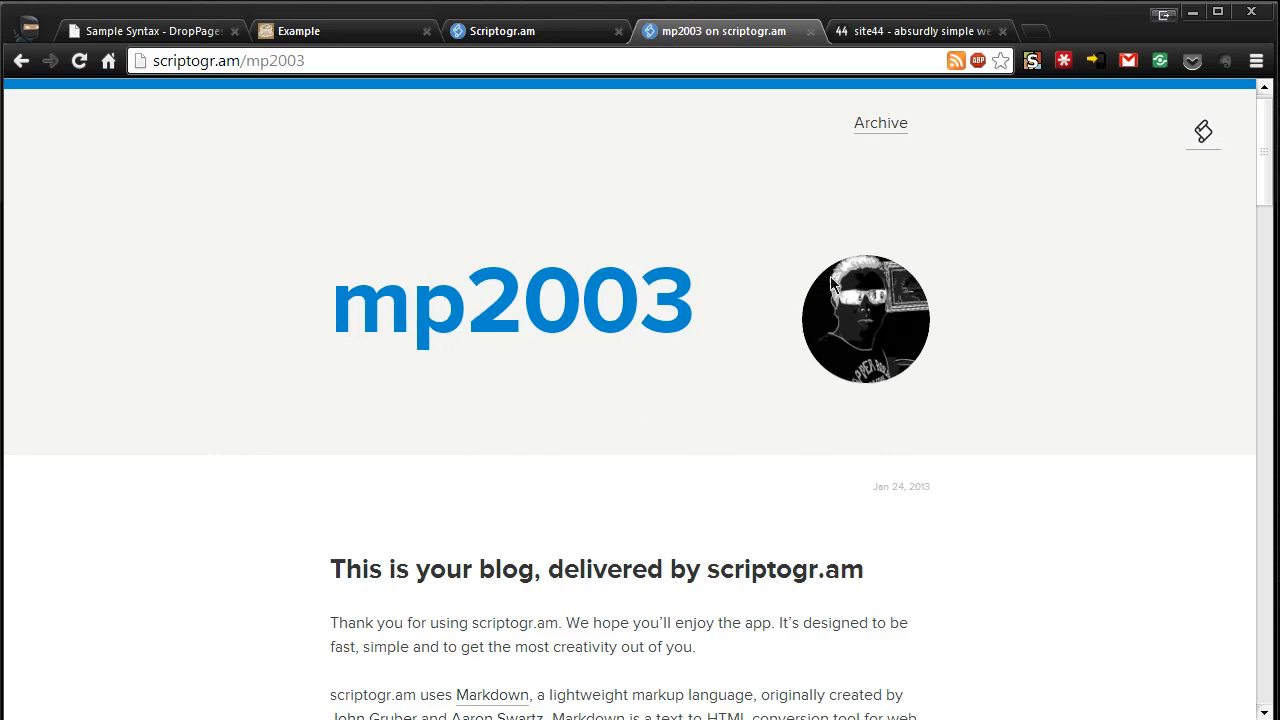
{"action": "mouse_move", "coordinate": [850, 221]}
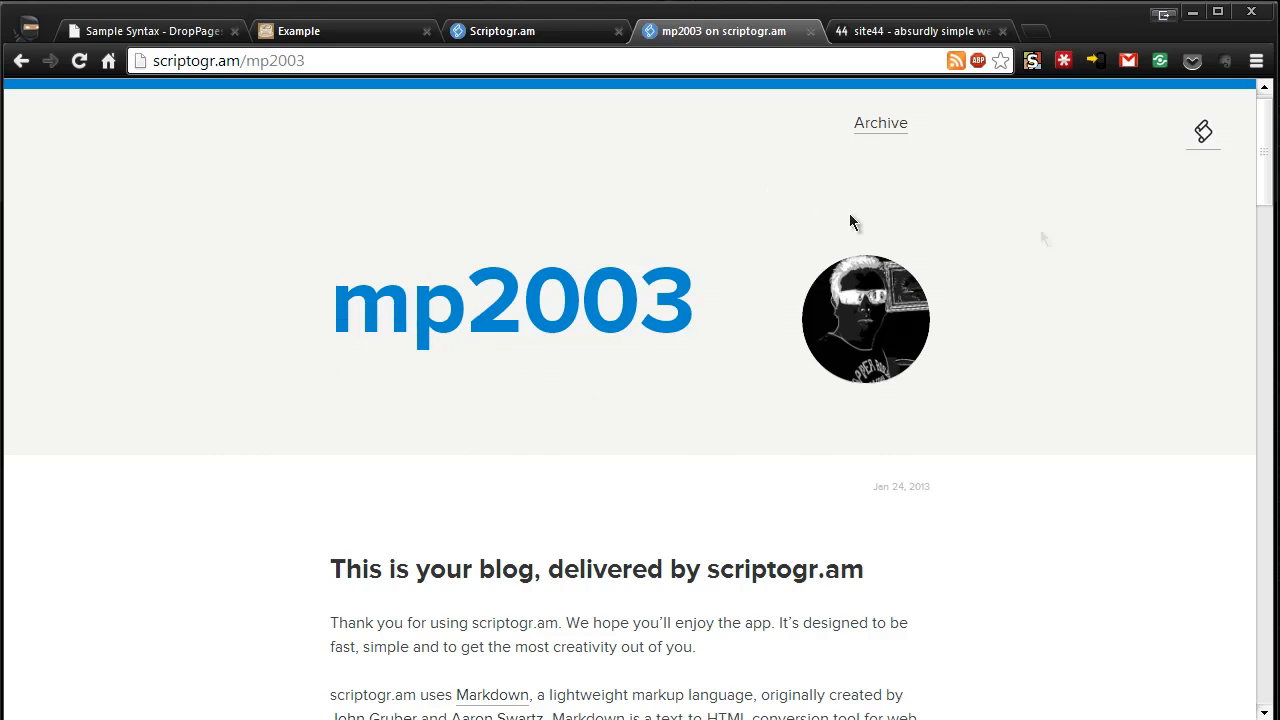
{"action": "scroll", "scroll_direction": "down", "scroll_amount": 3}
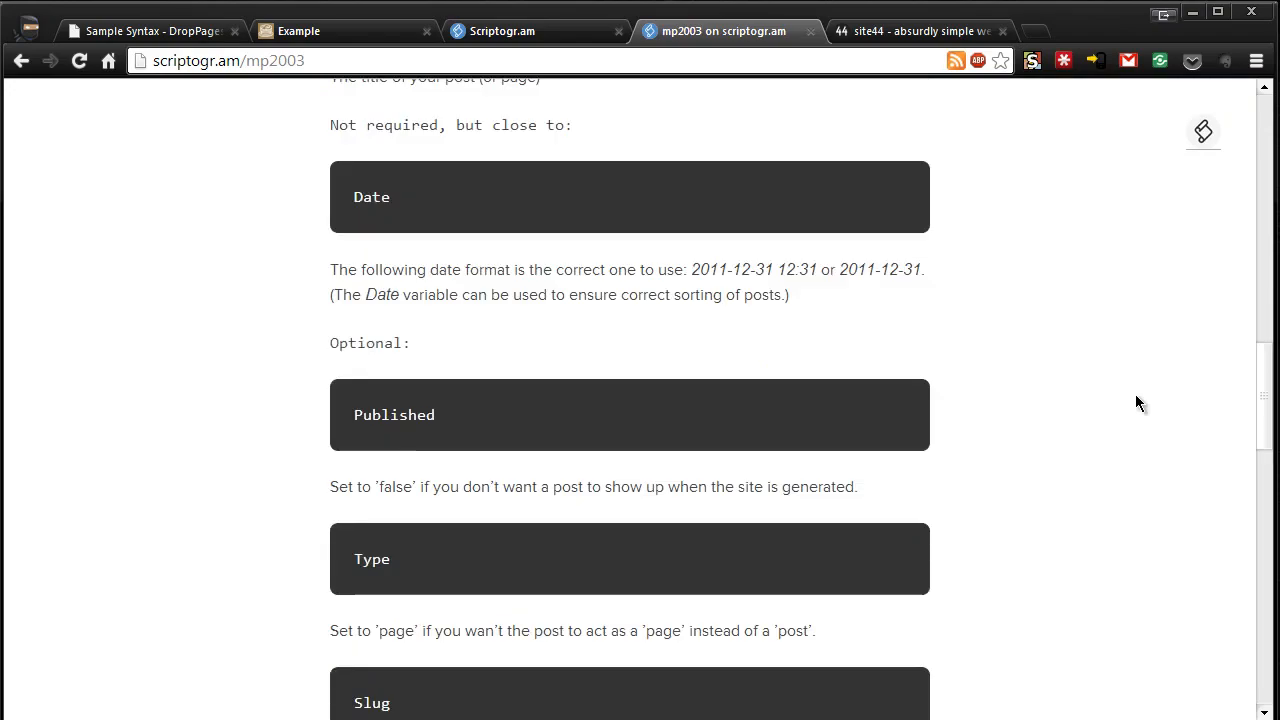
{"action": "scroll", "scroll_direction": "down", "scroll_amount": 3}
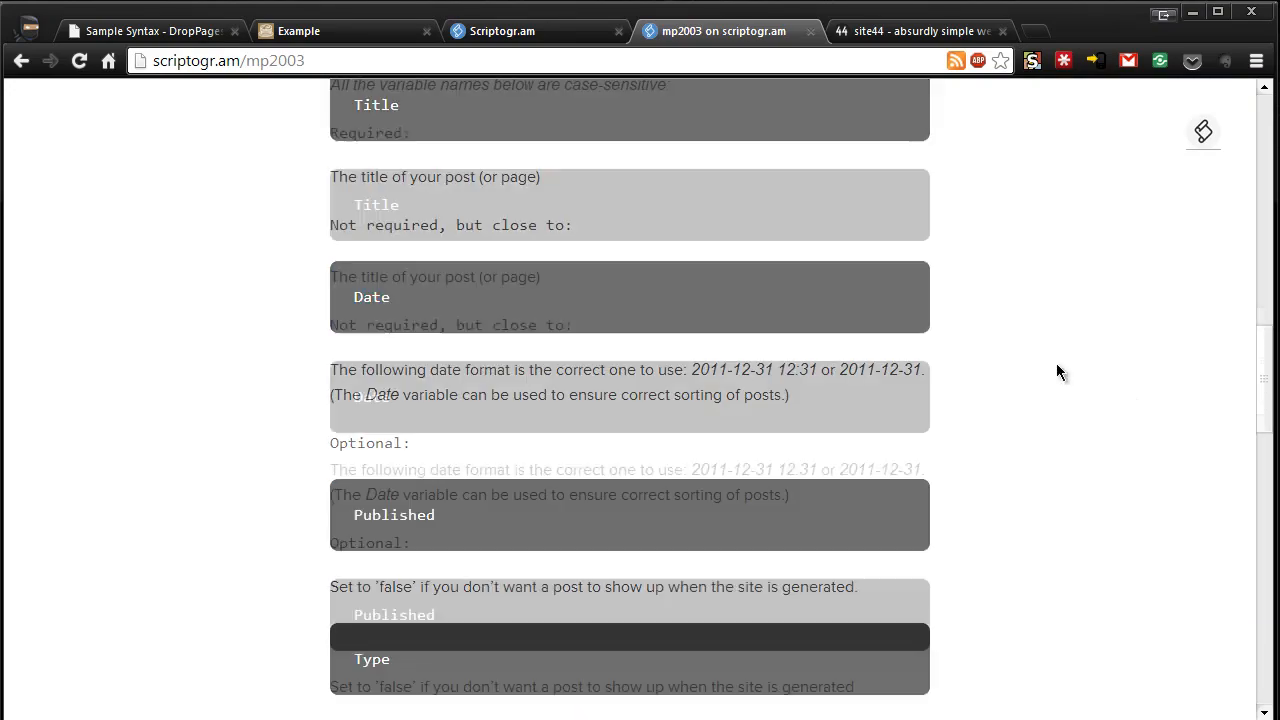
{"action": "scroll", "scroll_direction": "up", "scroll_amount": 3}
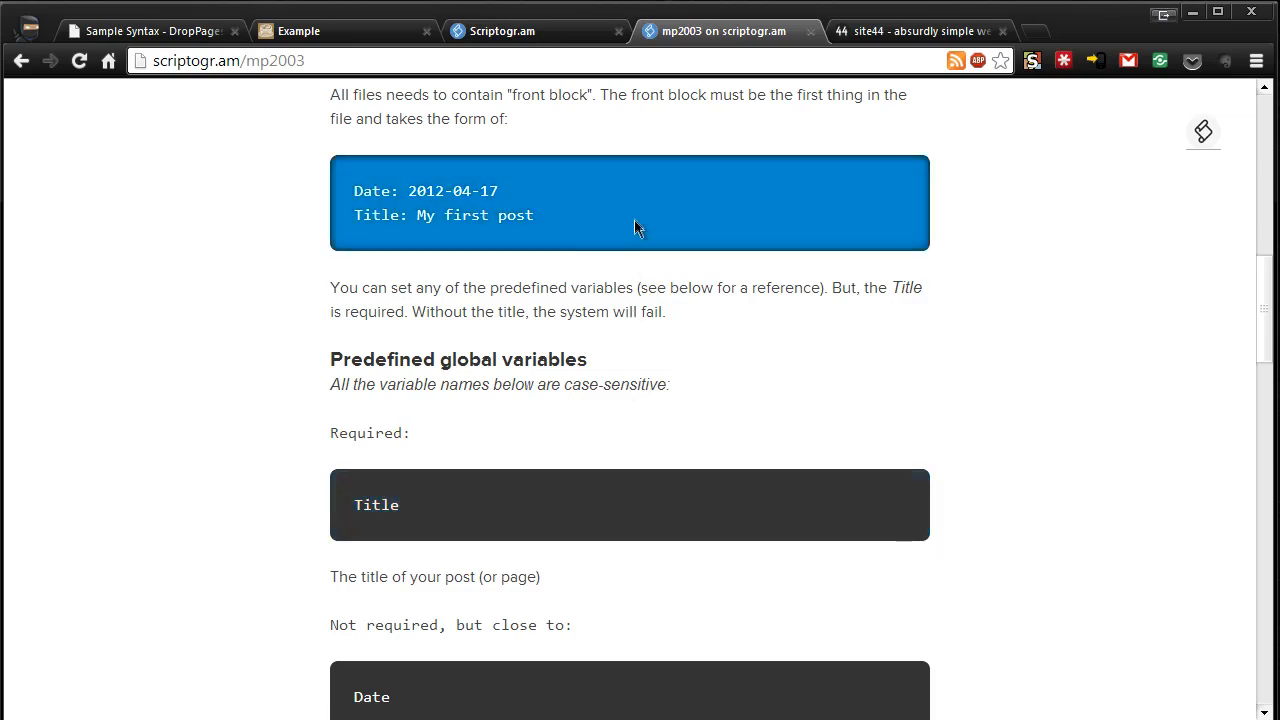
{"action": "scroll", "scroll_direction": "up", "scroll_amount": 3}
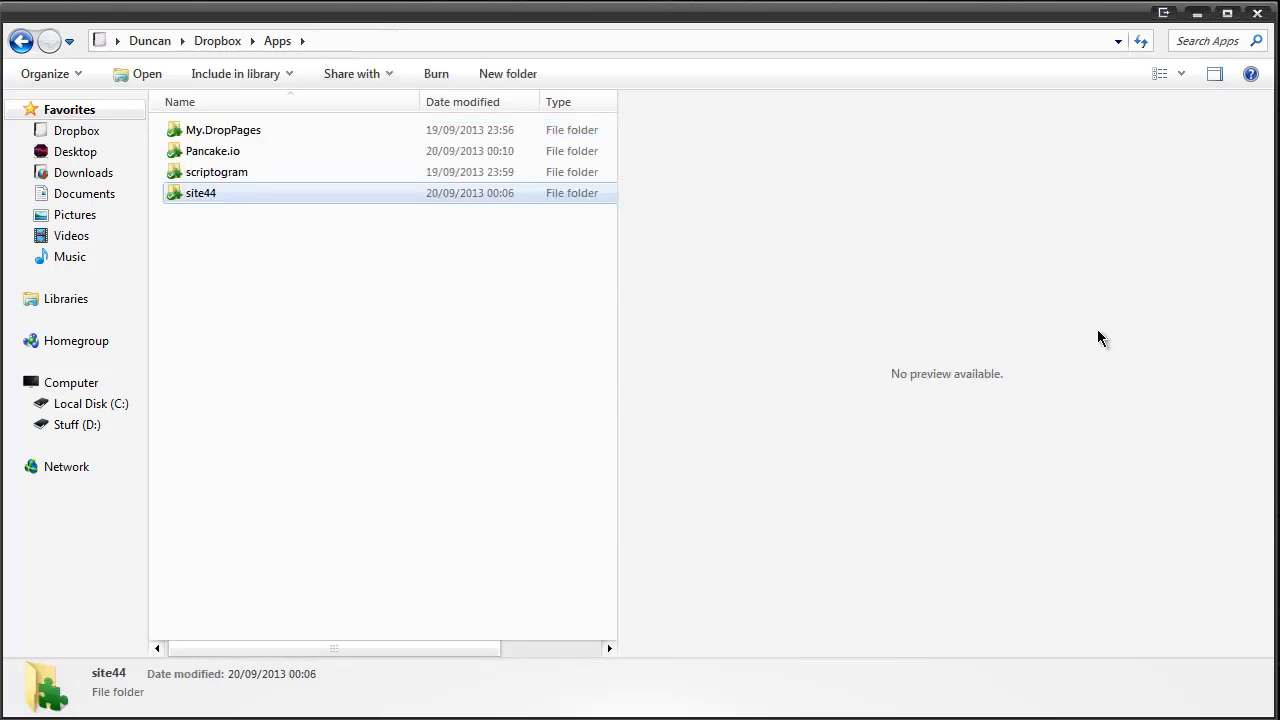
{"action": "mouse_move", "coordinate": [535, 253]}
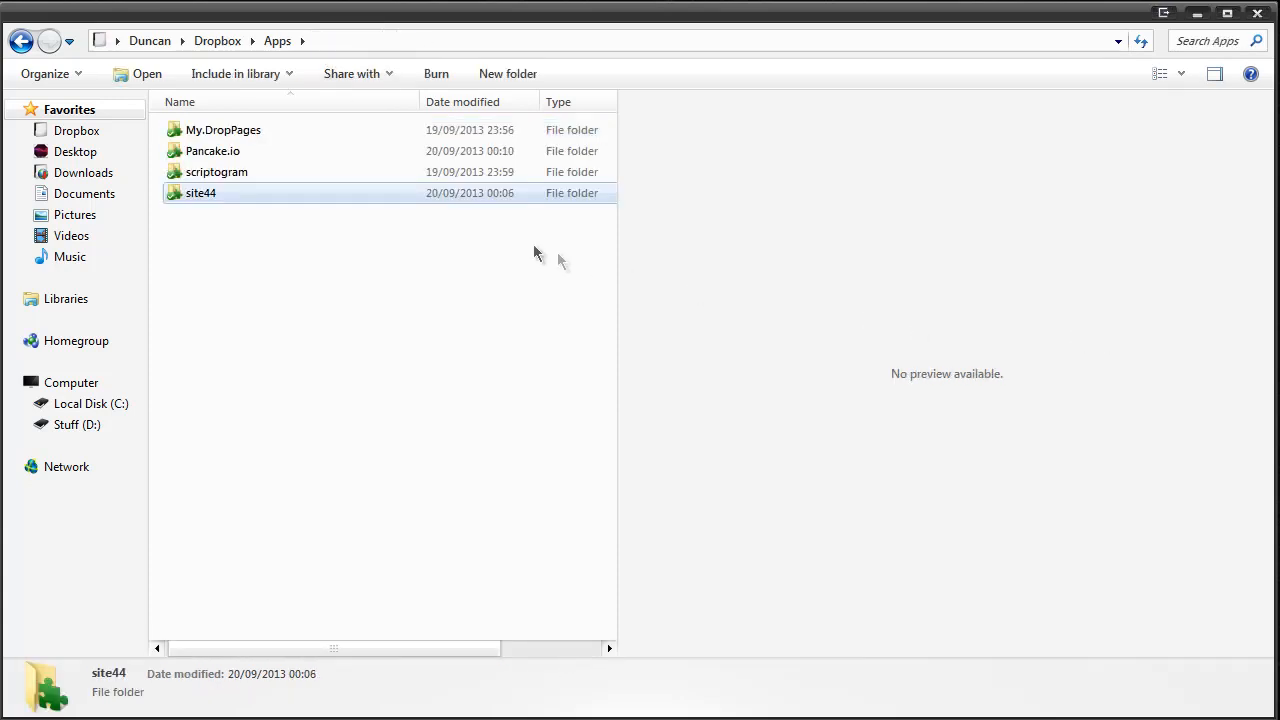
Step: Open site44 > mobilephone2003.site44.com and select the index.html file
{"action": "double_click", "coordinate": [200, 192]}
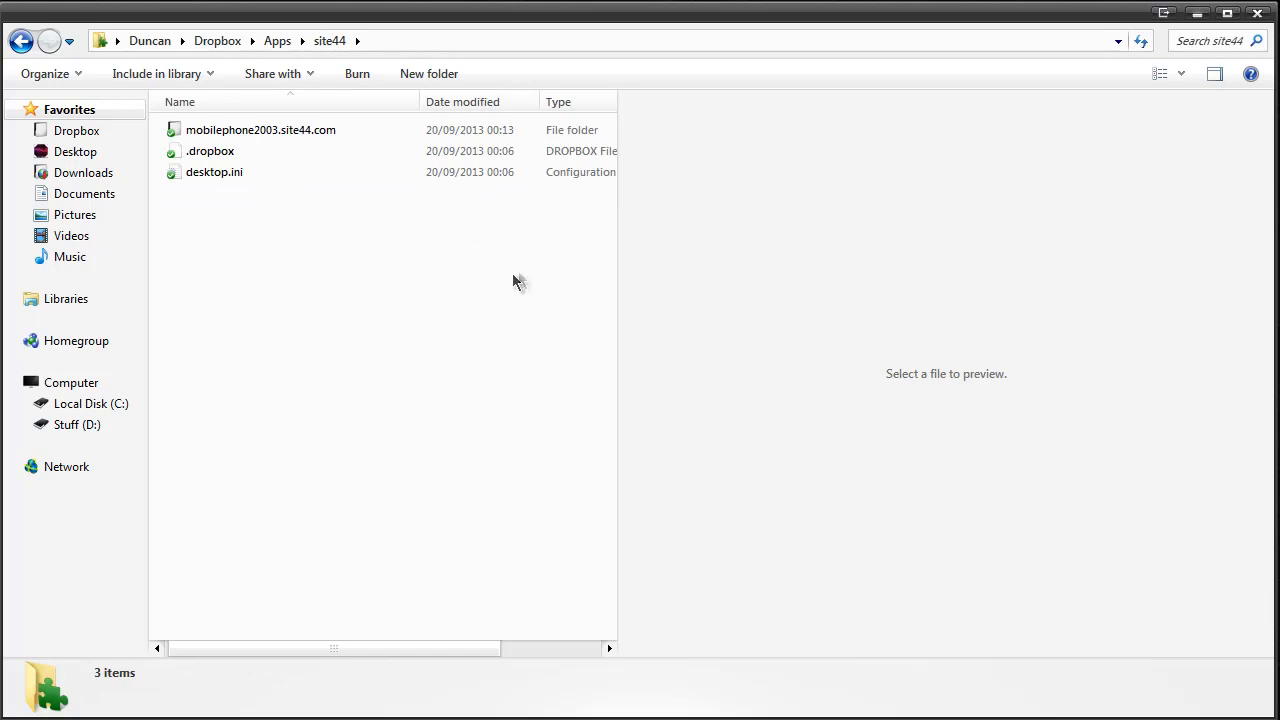
{"action": "mouse_move", "coordinate": [270, 135]}
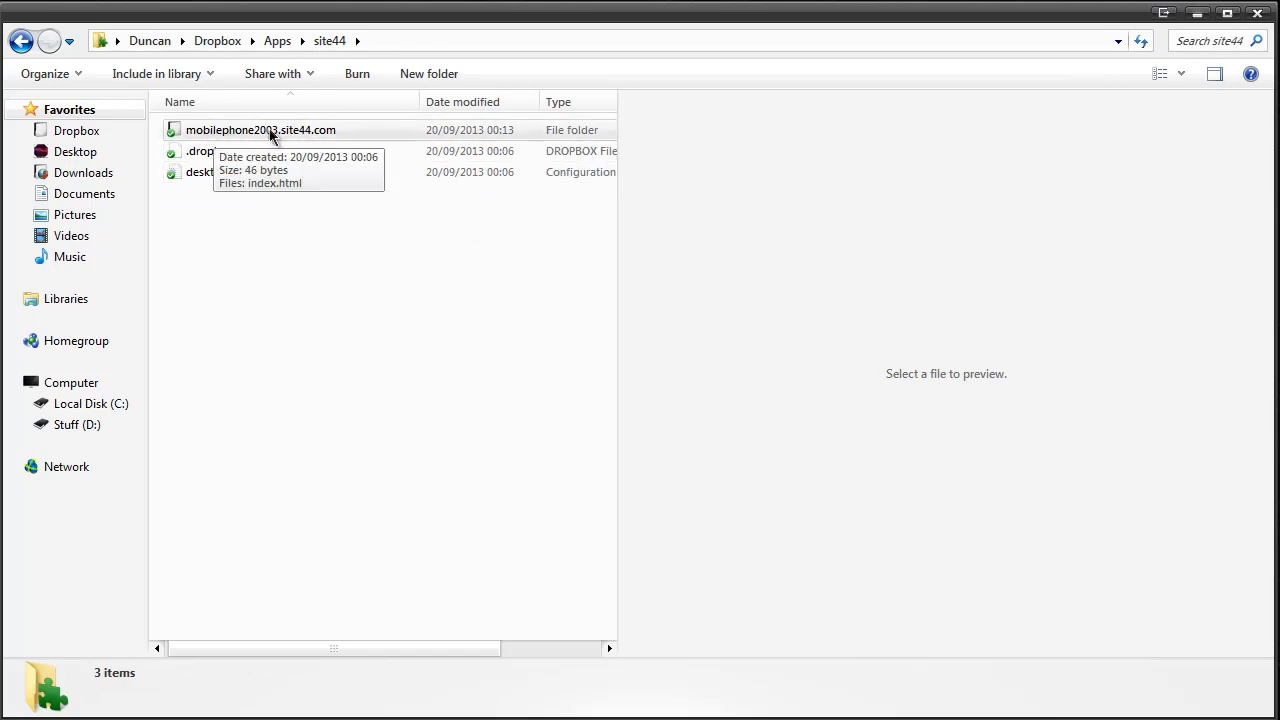
{"action": "double_click", "coordinate": [260, 130]}
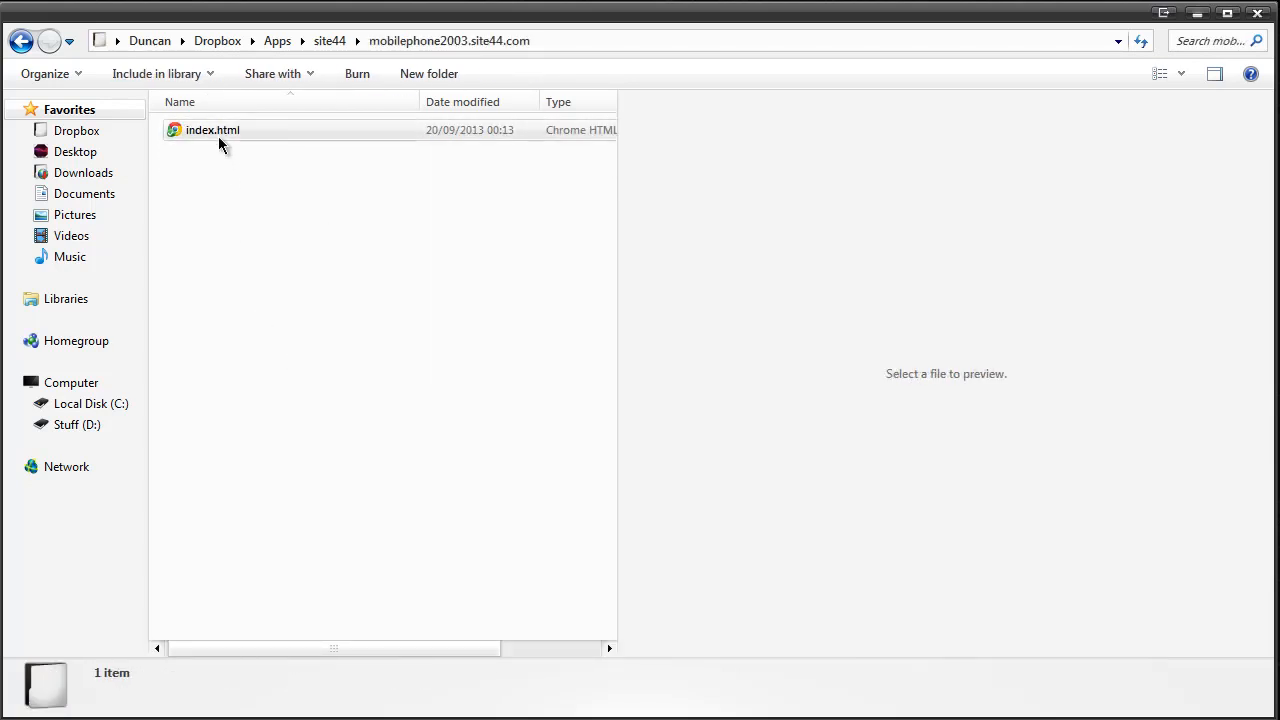
{"action": "left_click", "coordinate": [212, 130]}
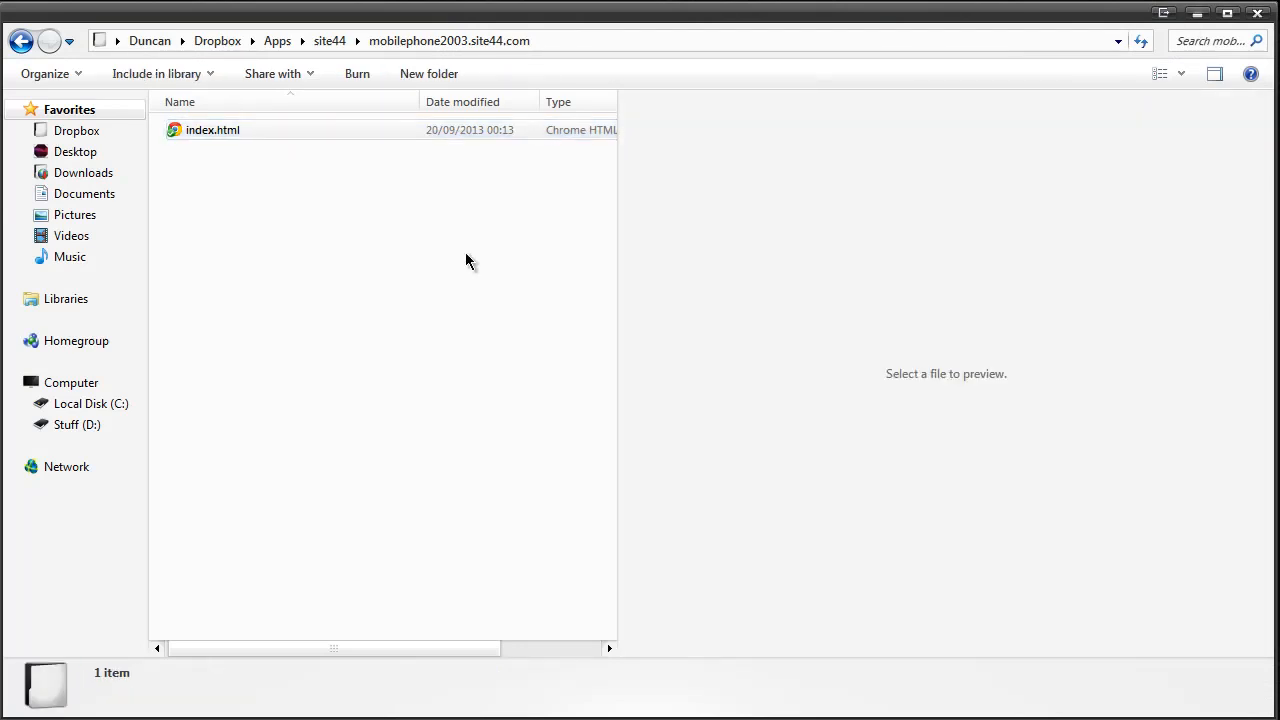
{"action": "mouse_move", "coordinate": [335, 140]}
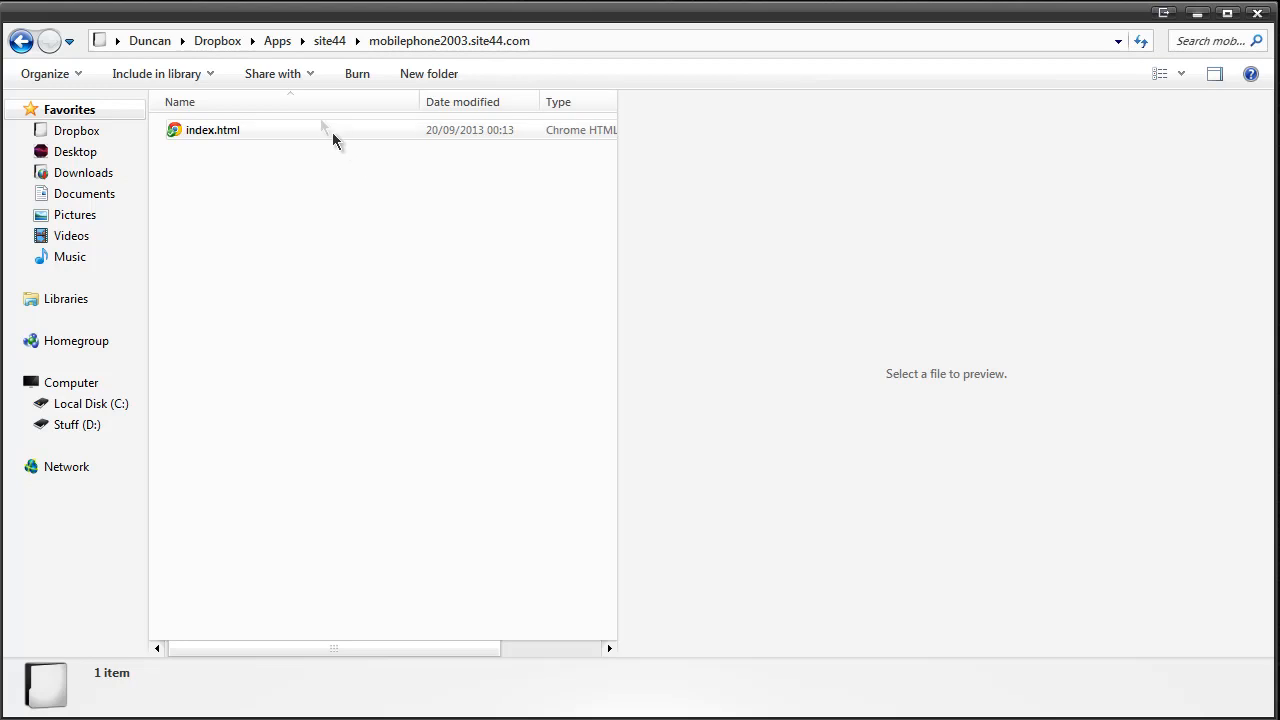